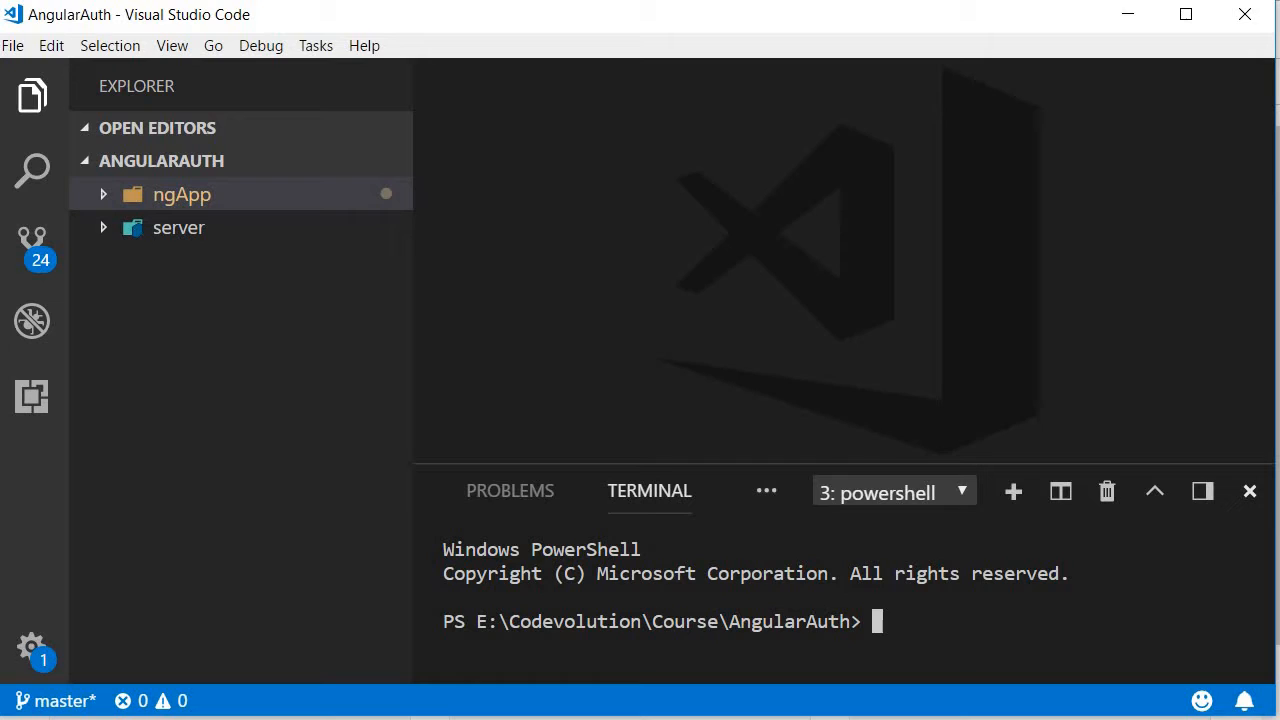
From the server folder, run npm install jsonwebtoken --save to add it as a dependency.
{"action": "type", "text": "cd s"}
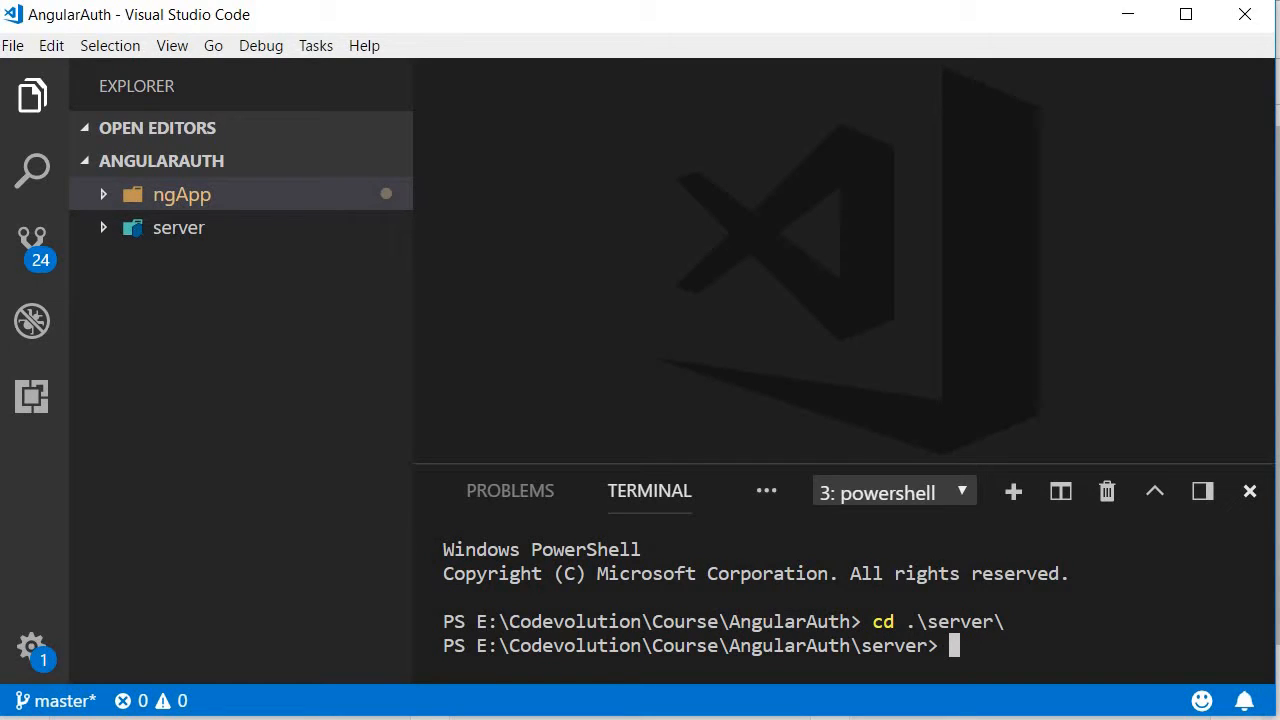
{"action": "type", "text": "npm"}
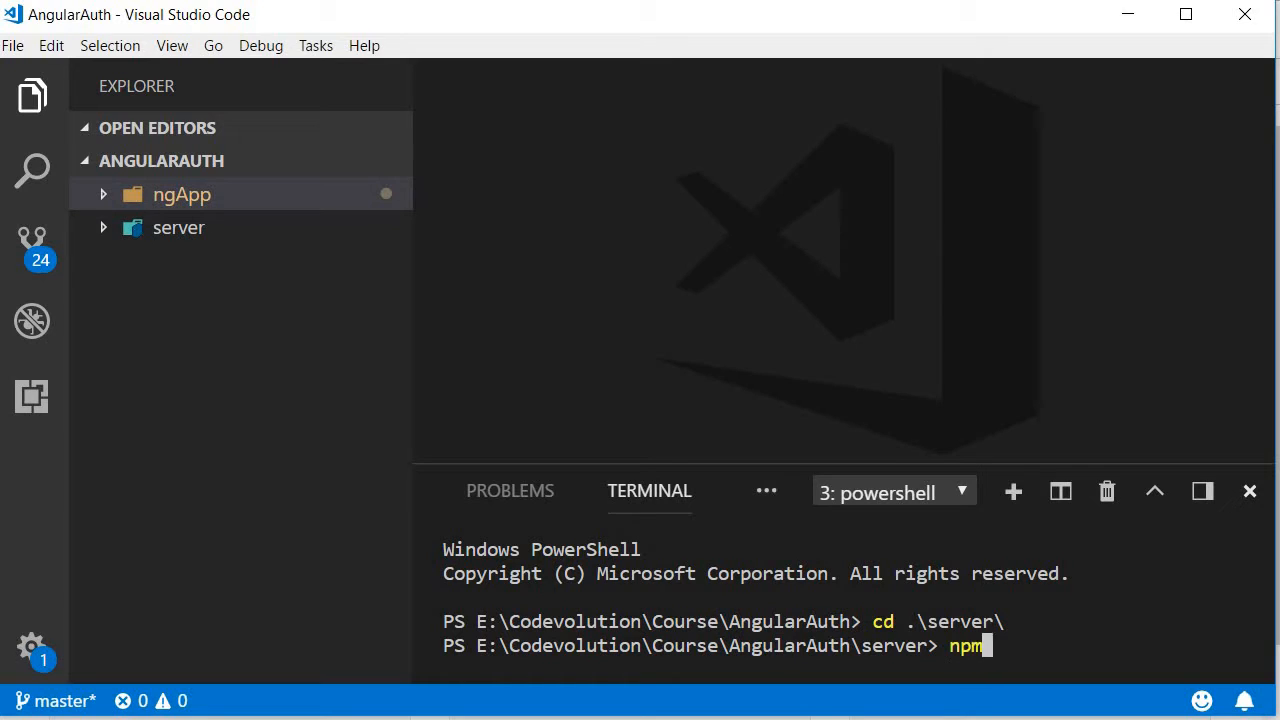
{"action": "type", "text": "install jsonw"}
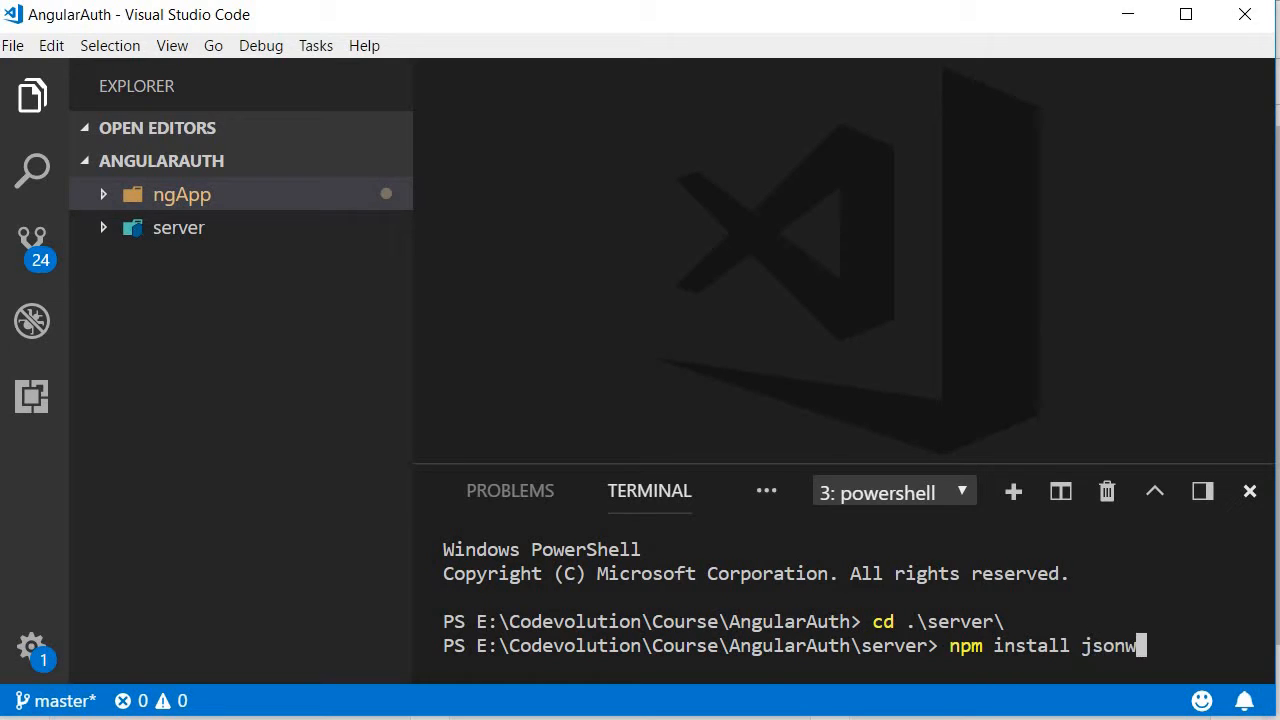
{"action": "type", "text": "ebtoken --sa"}
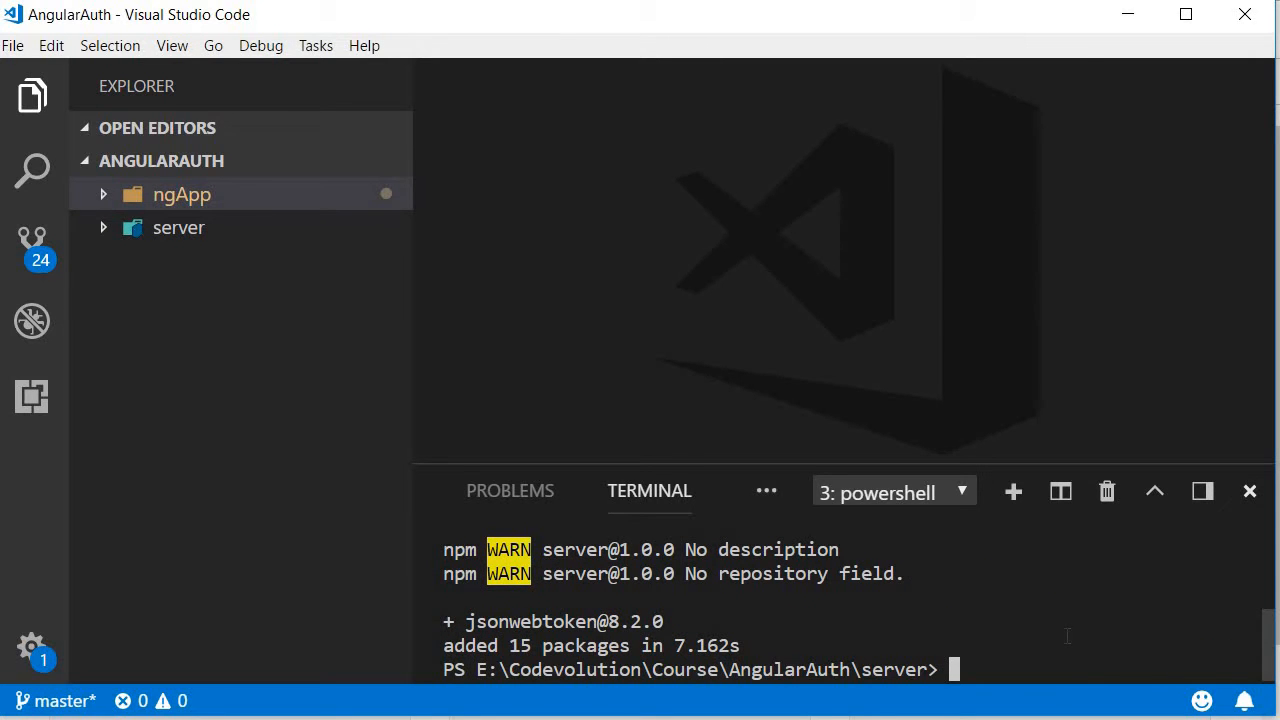
In api.js, add const jwt = require('jwt') on line 2.
{"action": "type", "text": "api"}
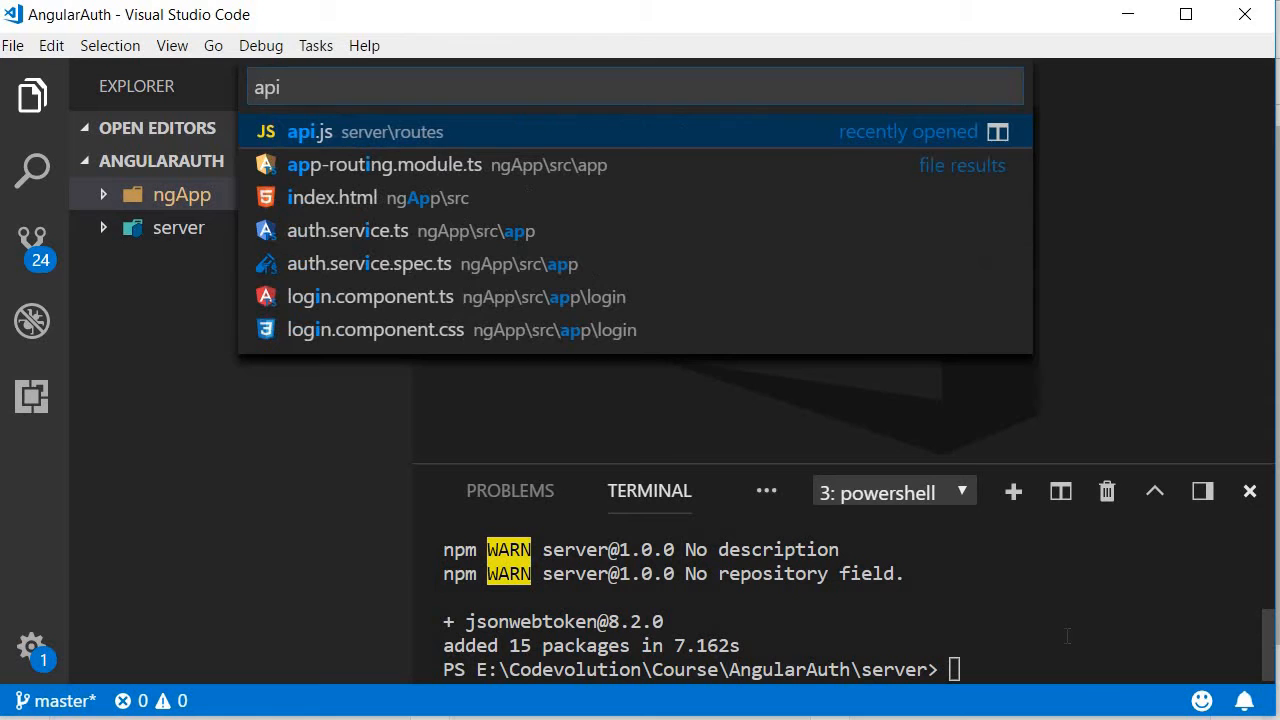
{"action": "left_click", "coordinate": [302, 131]}
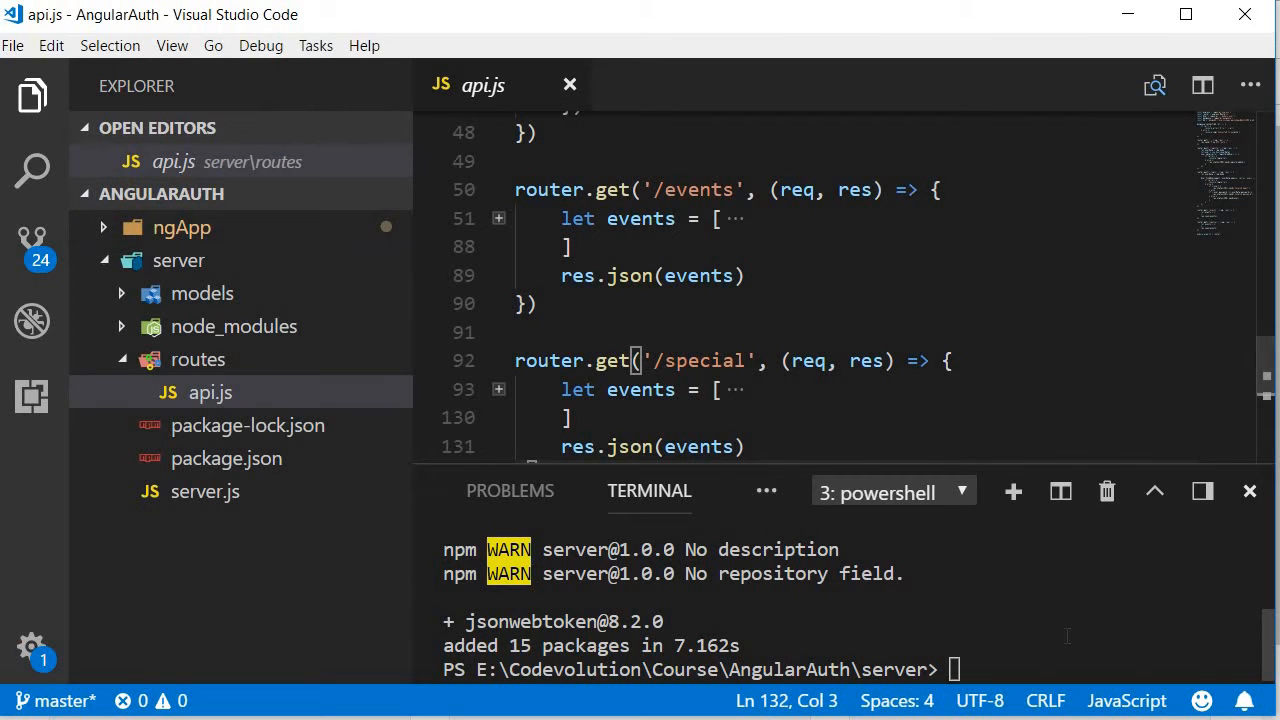
{"action": "mouse_move", "coordinate": [32, 95]}
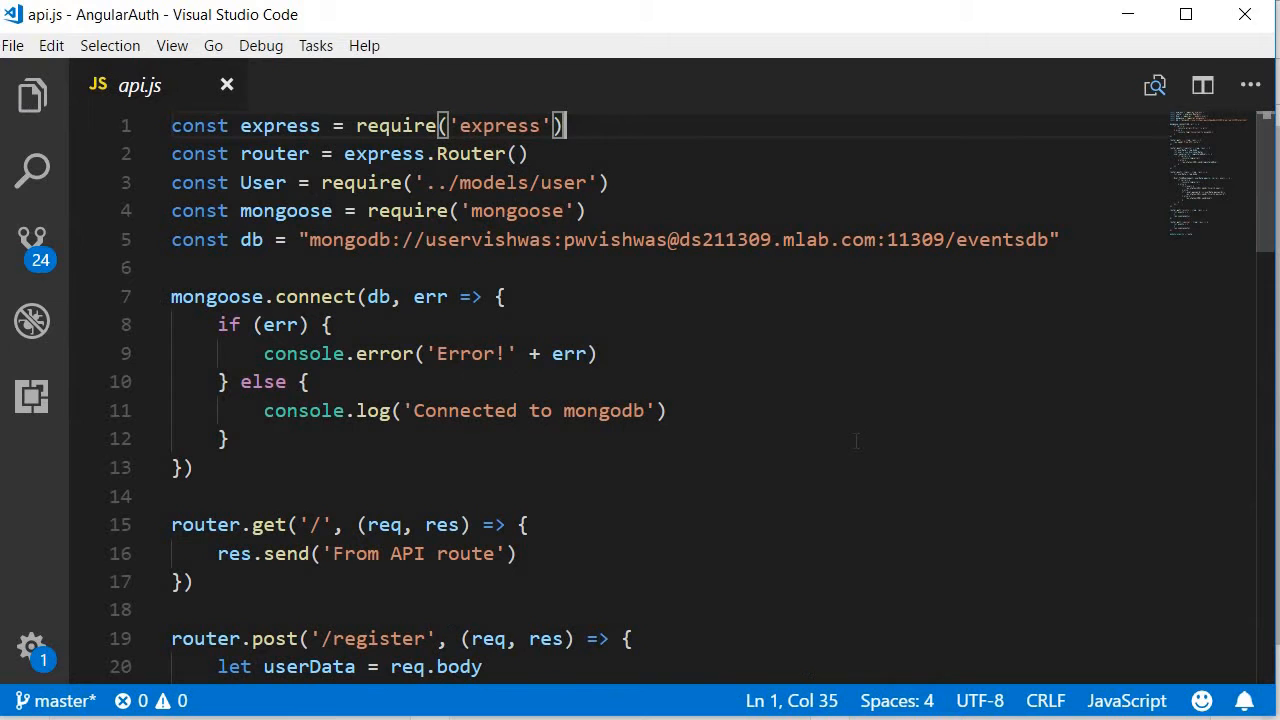
{"action": "type", "text": "c"}
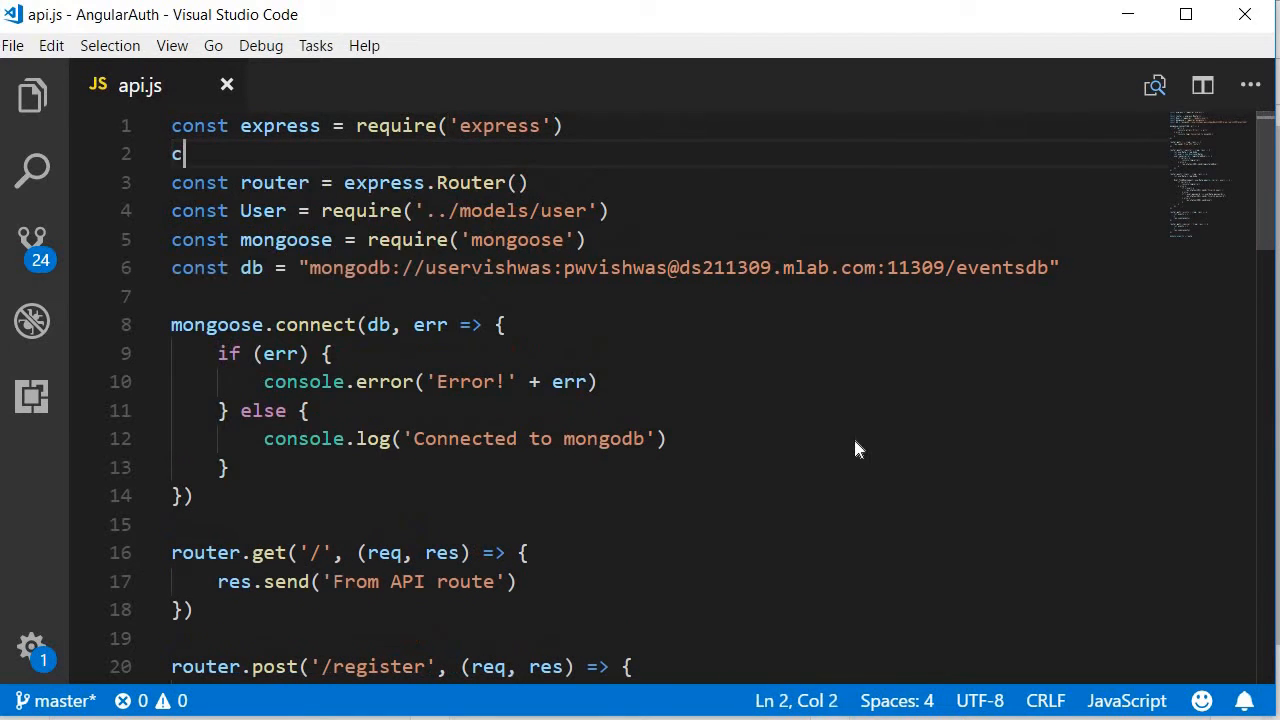
{"action": "type", "text": "onst jwt = re"}
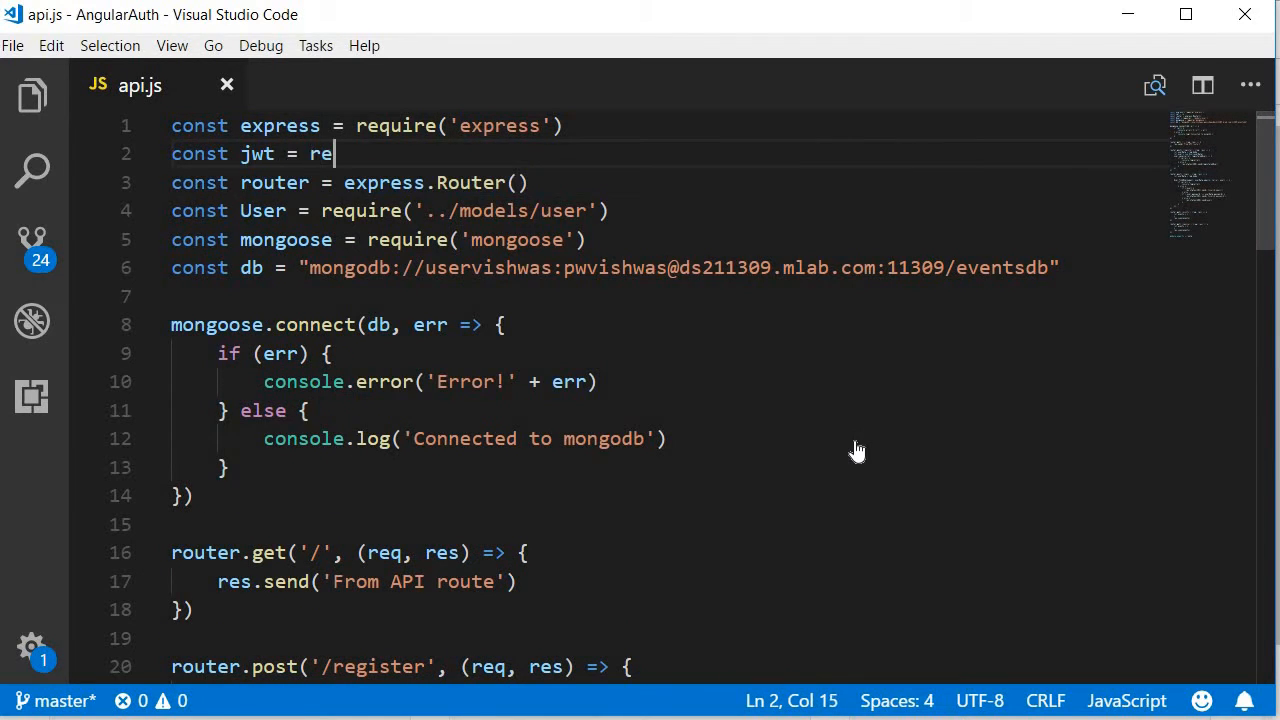
{"action": "type", "text": "quire('jwt')"}
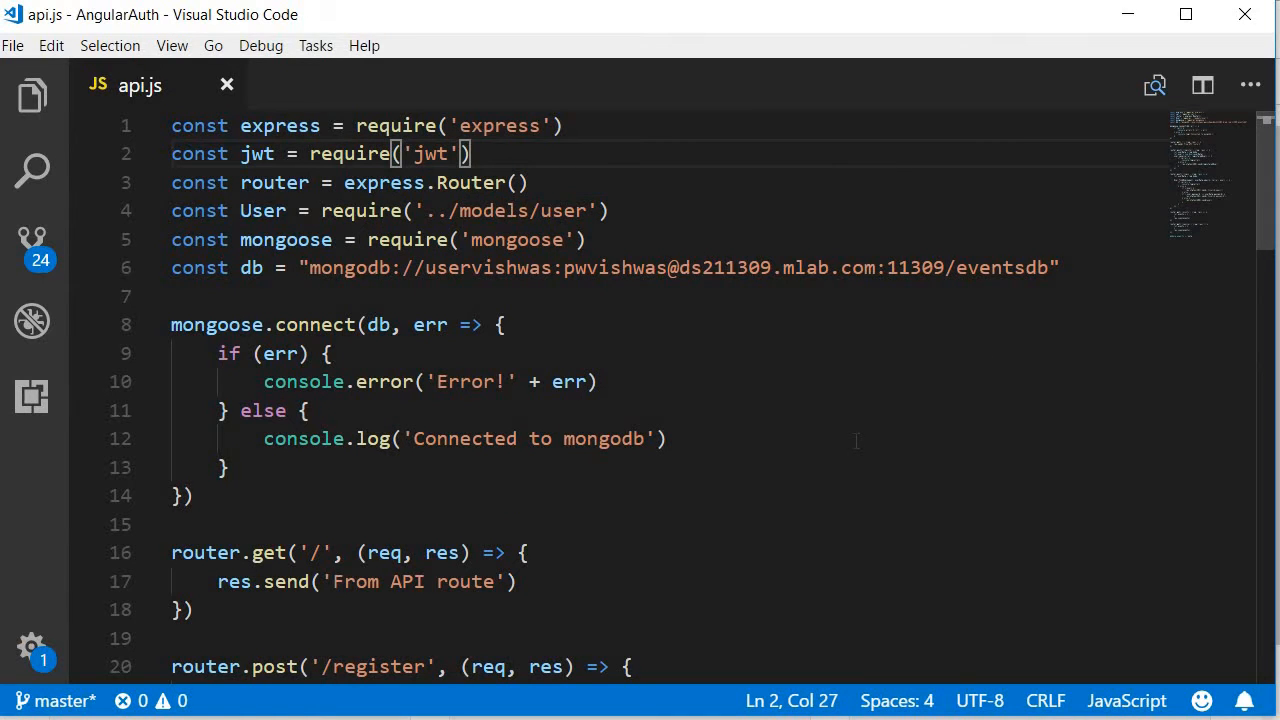
{"action": "mouse_move", "coordinate": [770, 413]}
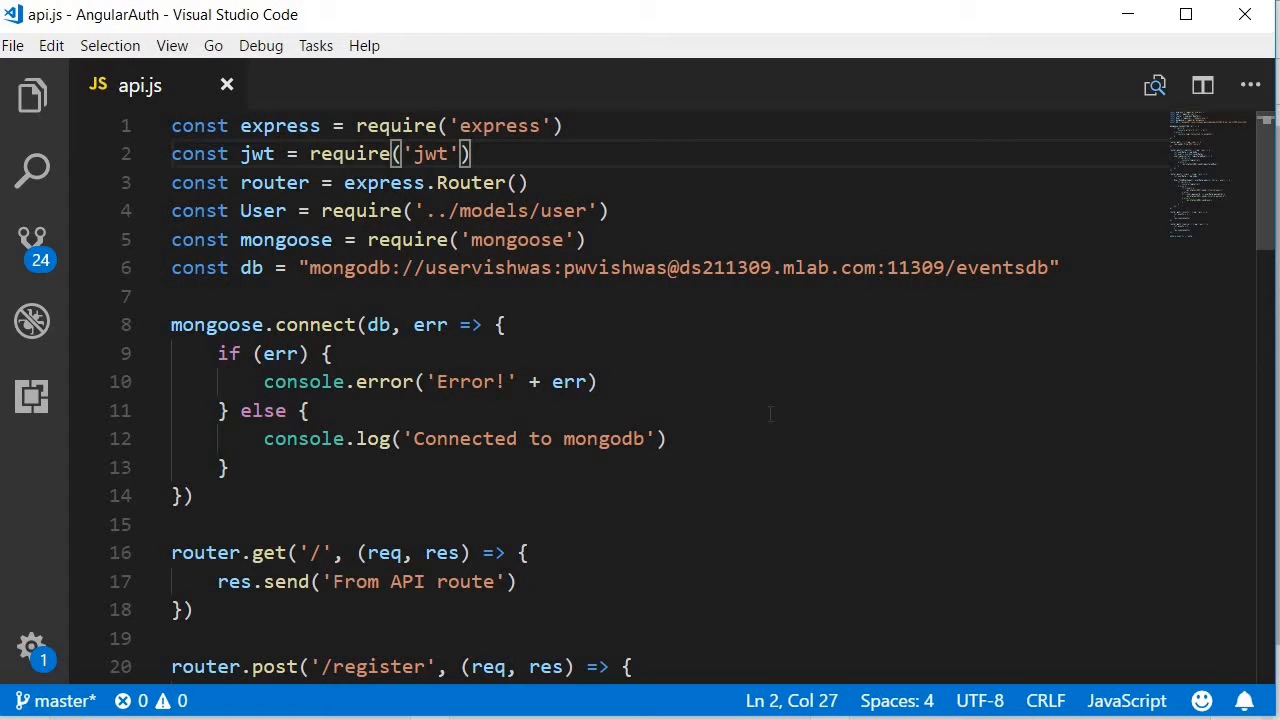
In the register else block, add let payload = { subject: registeredUser._id }.
{"action": "scroll", "scroll_direction": "down", "scroll_amount": 3}
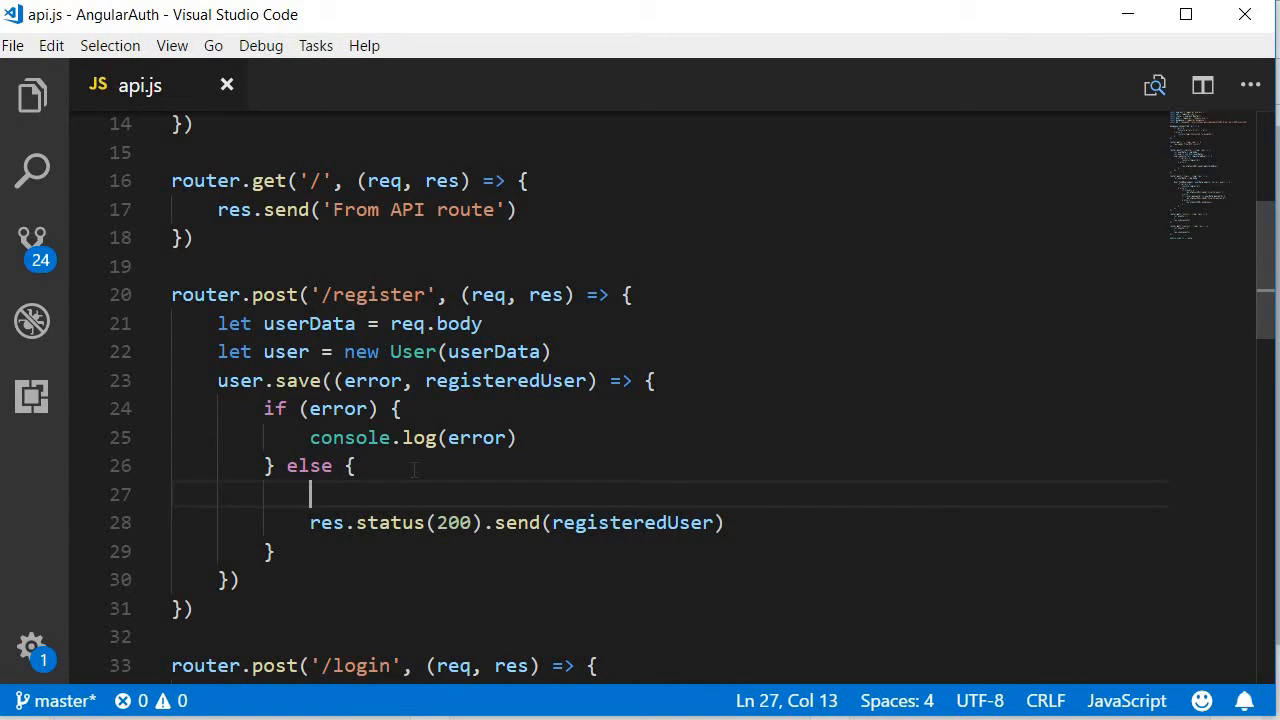
{"action": "mouse_move", "coordinate": [415, 478]}
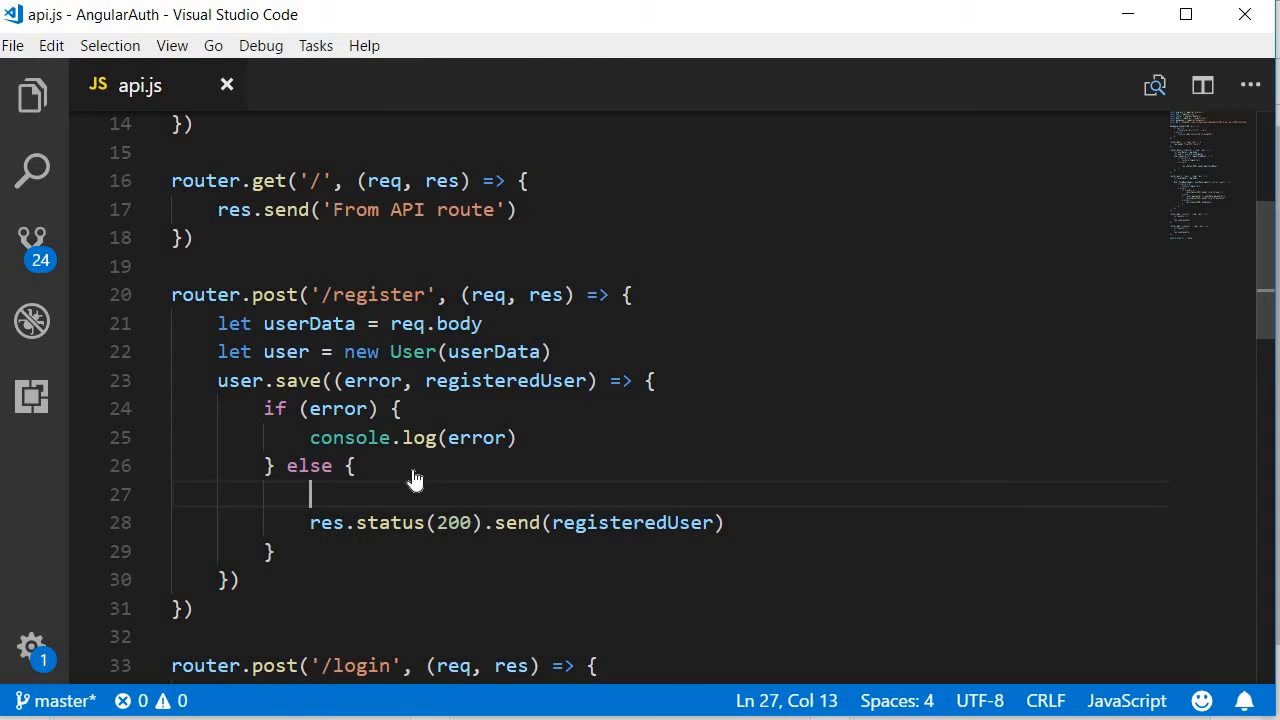
{"action": "type", "text": "let payload = {}"}
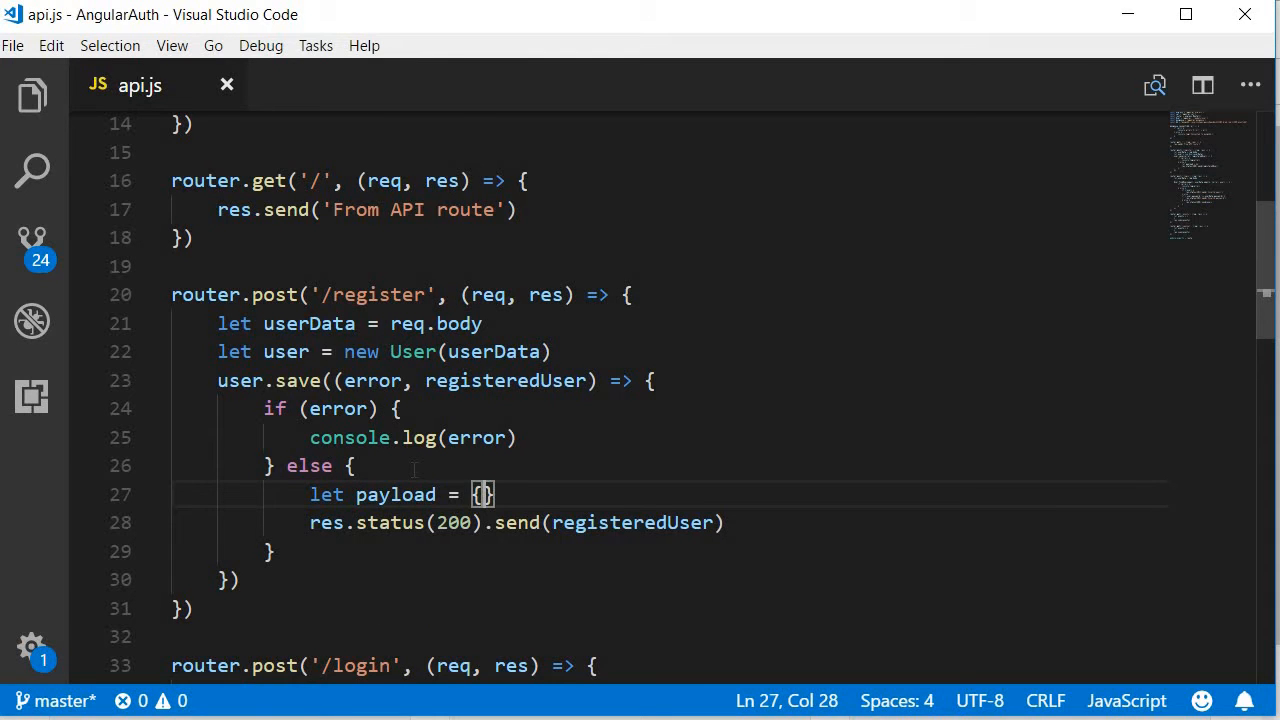
{"action": "type", "text": "s"}
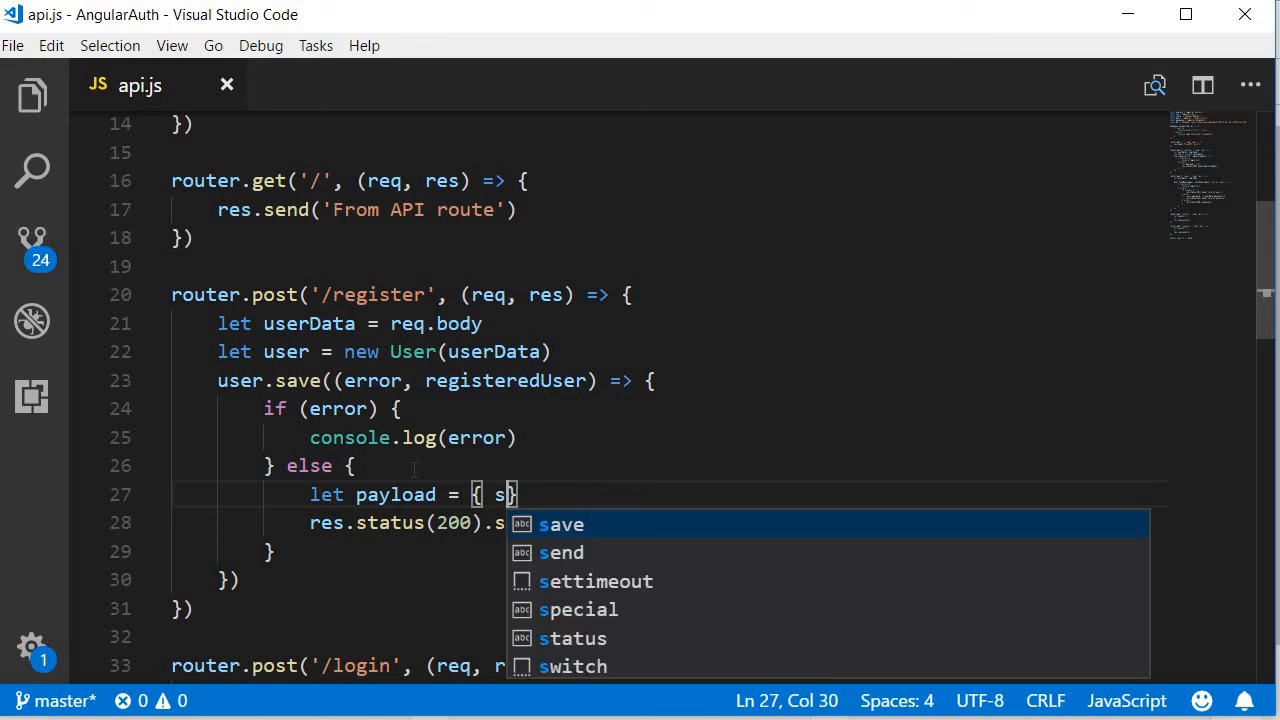
{"action": "type", "text": "ubject:"}
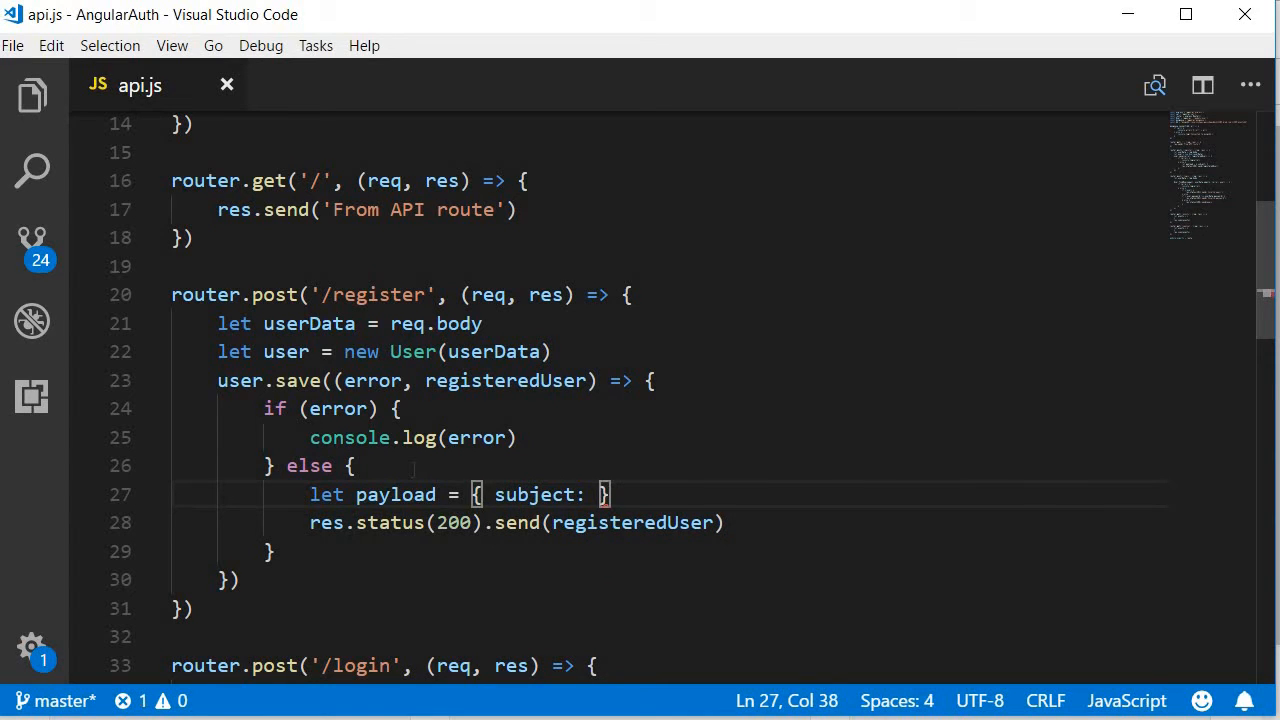
{"action": "mouse_move", "coordinate": [413, 468]}
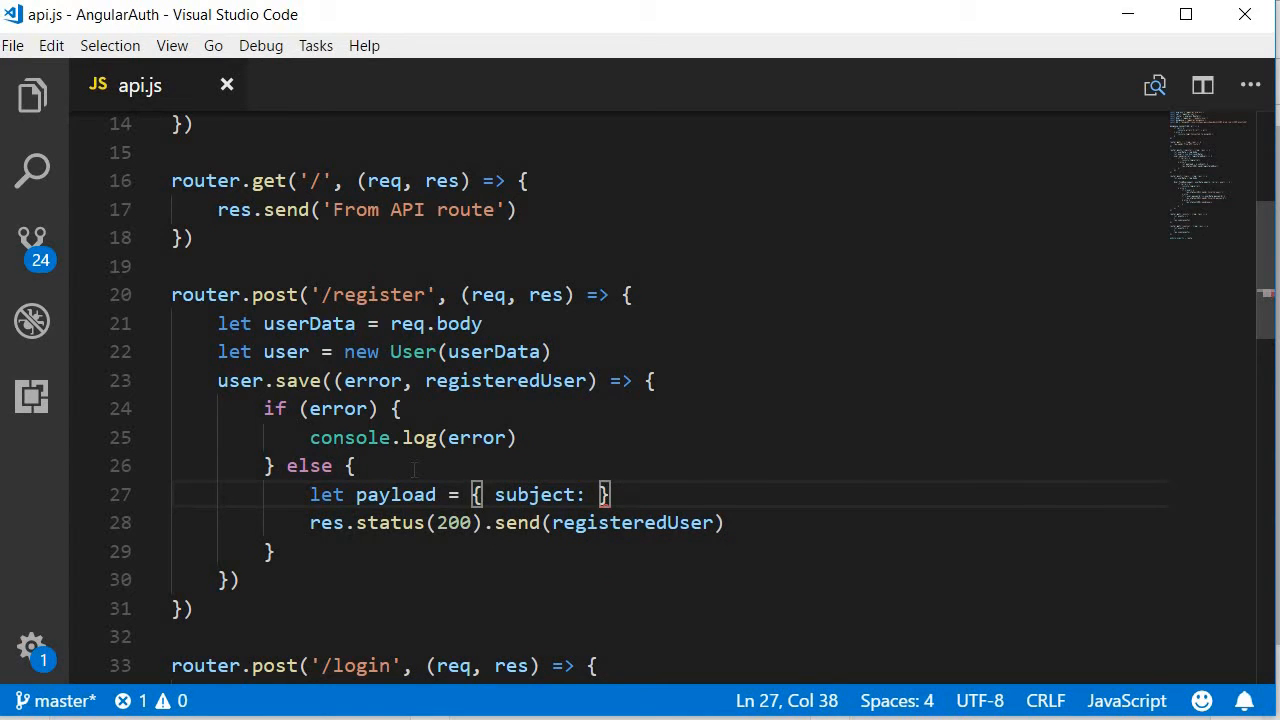
{"action": "type", "text": "registeredUser"}
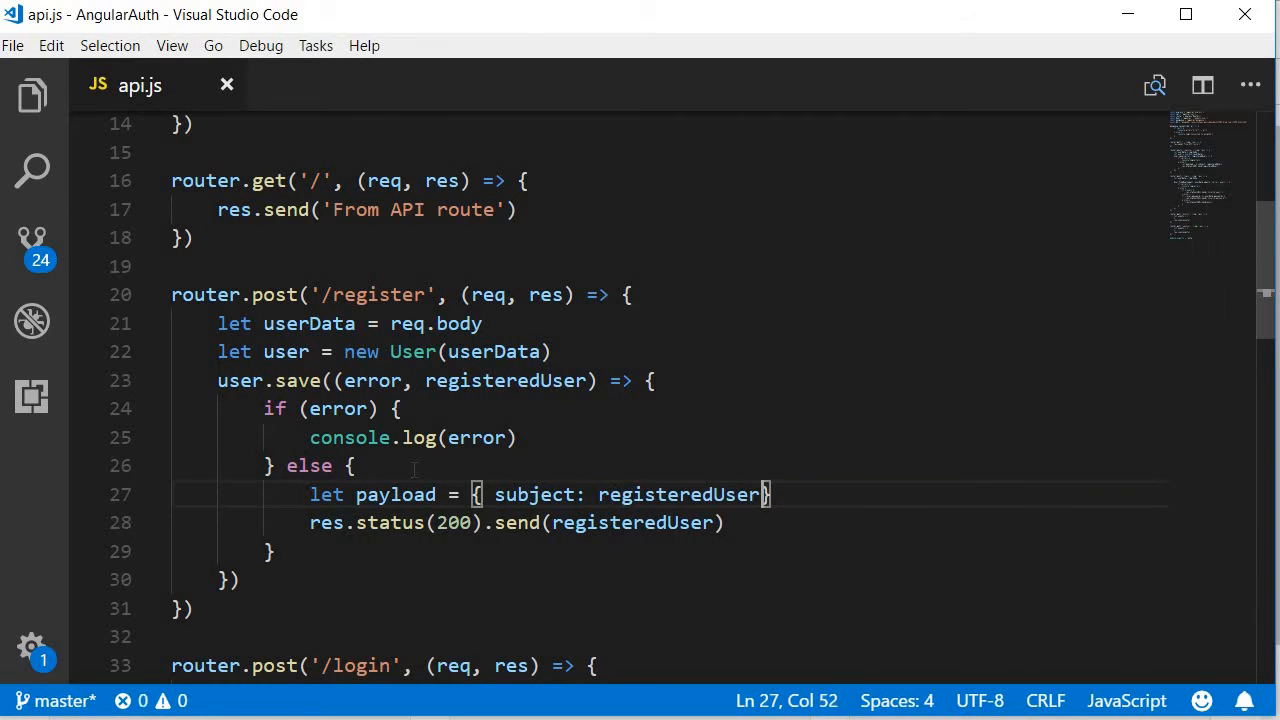
{"action": "type", "text": "."}
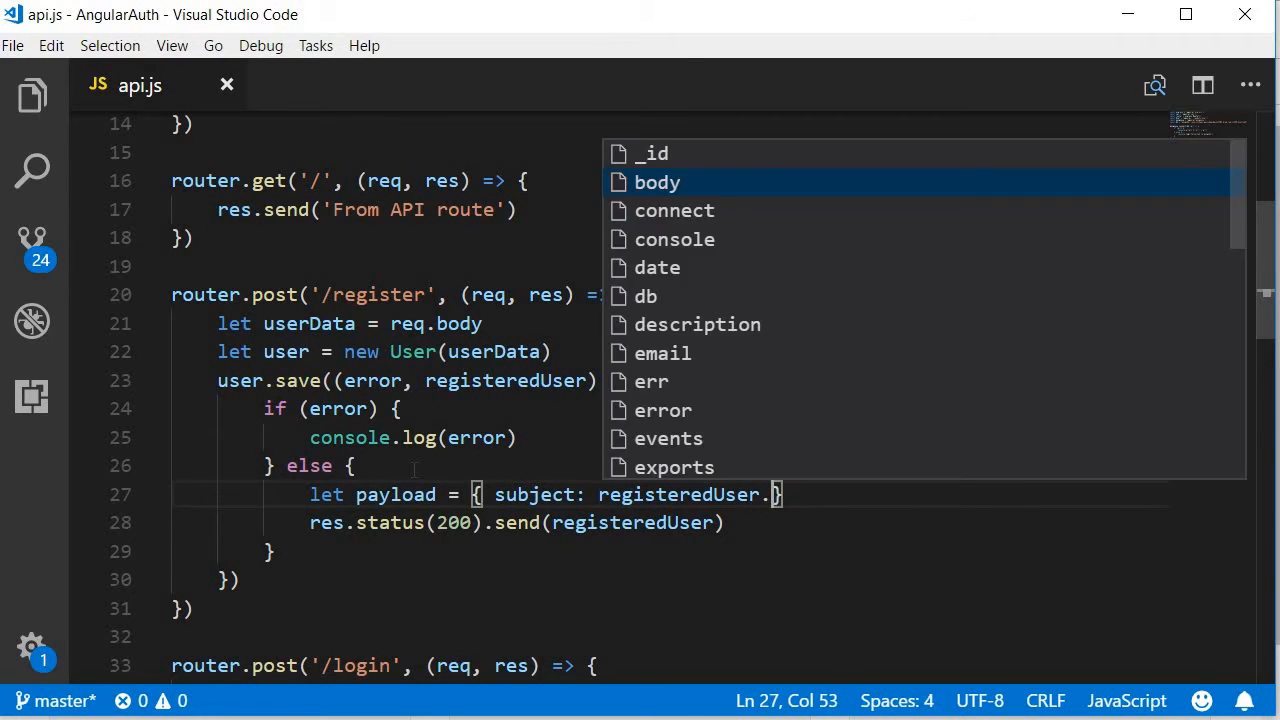
{"action": "type", "text": "_id"}
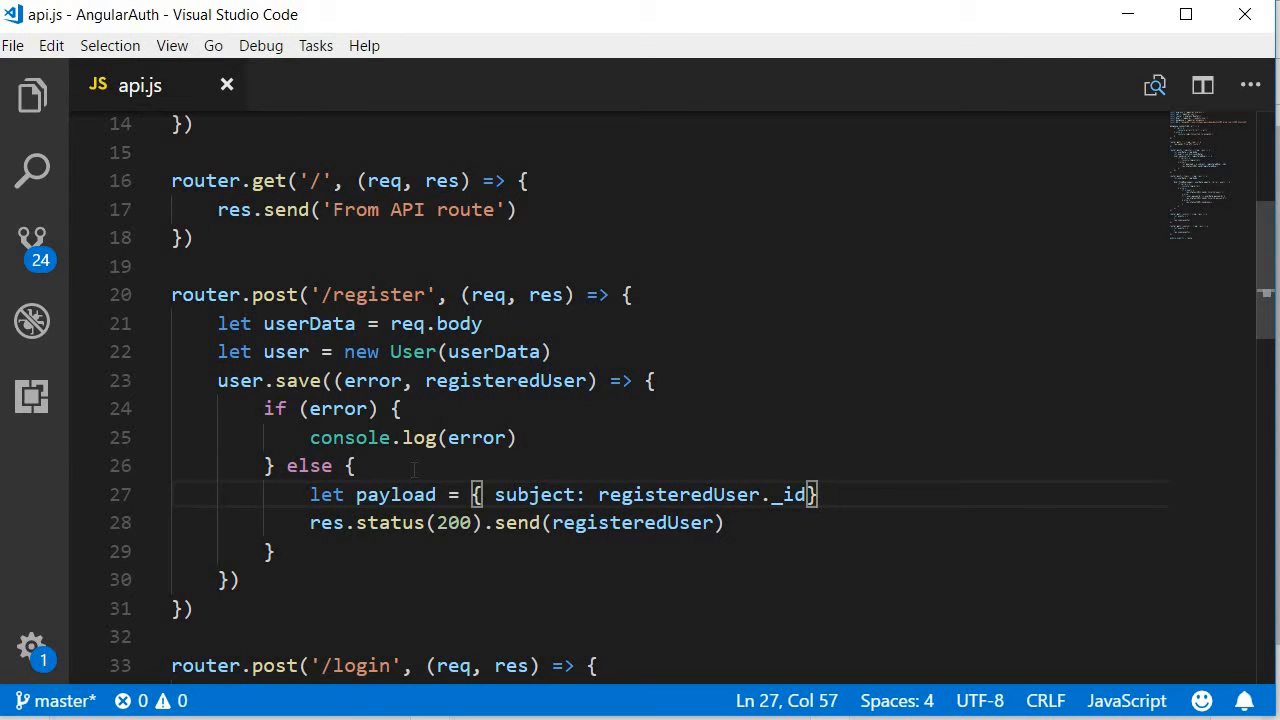
{"action": "key", "text": "Enter"}
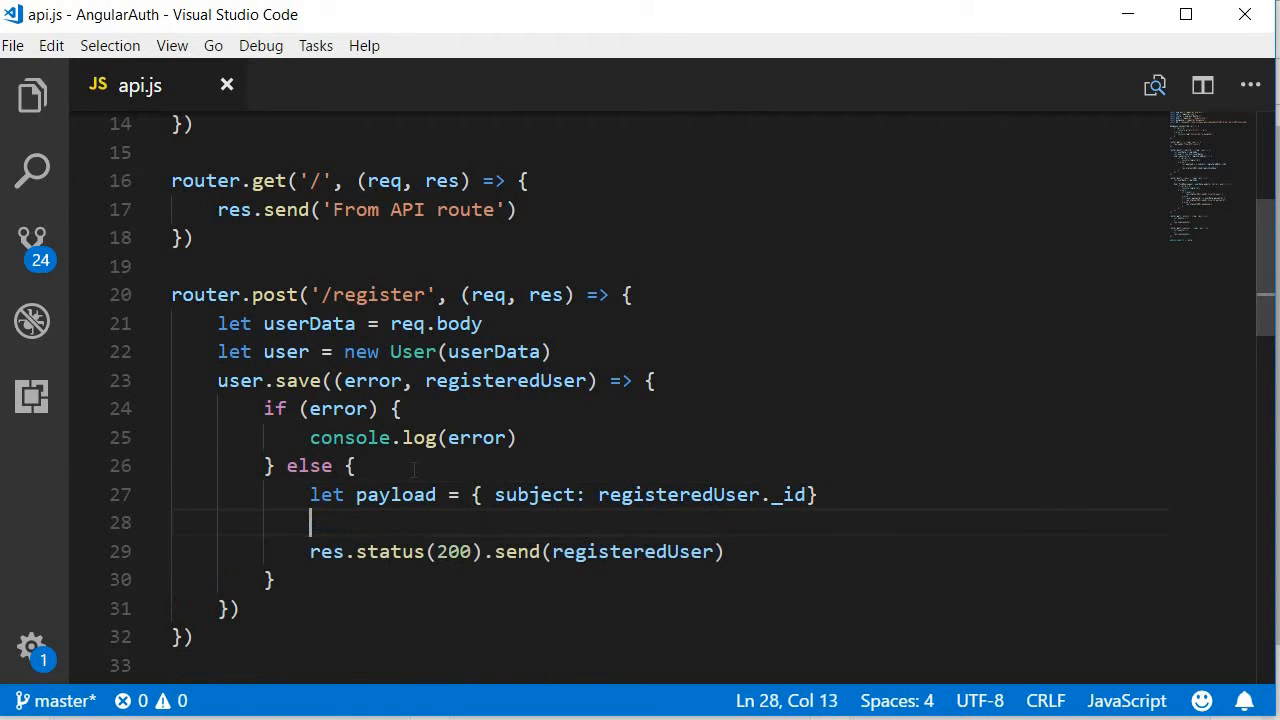
{"action": "type", "text": "1"}
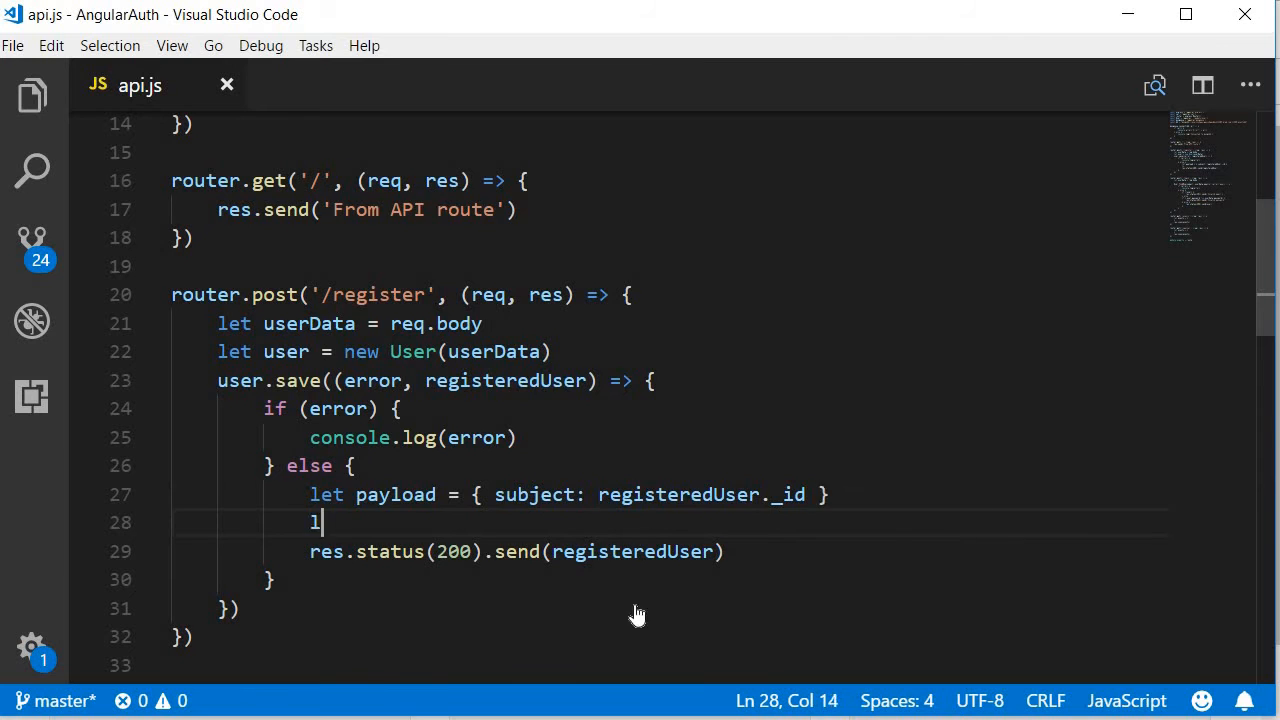
{"action": "type", "text": "et token ="}
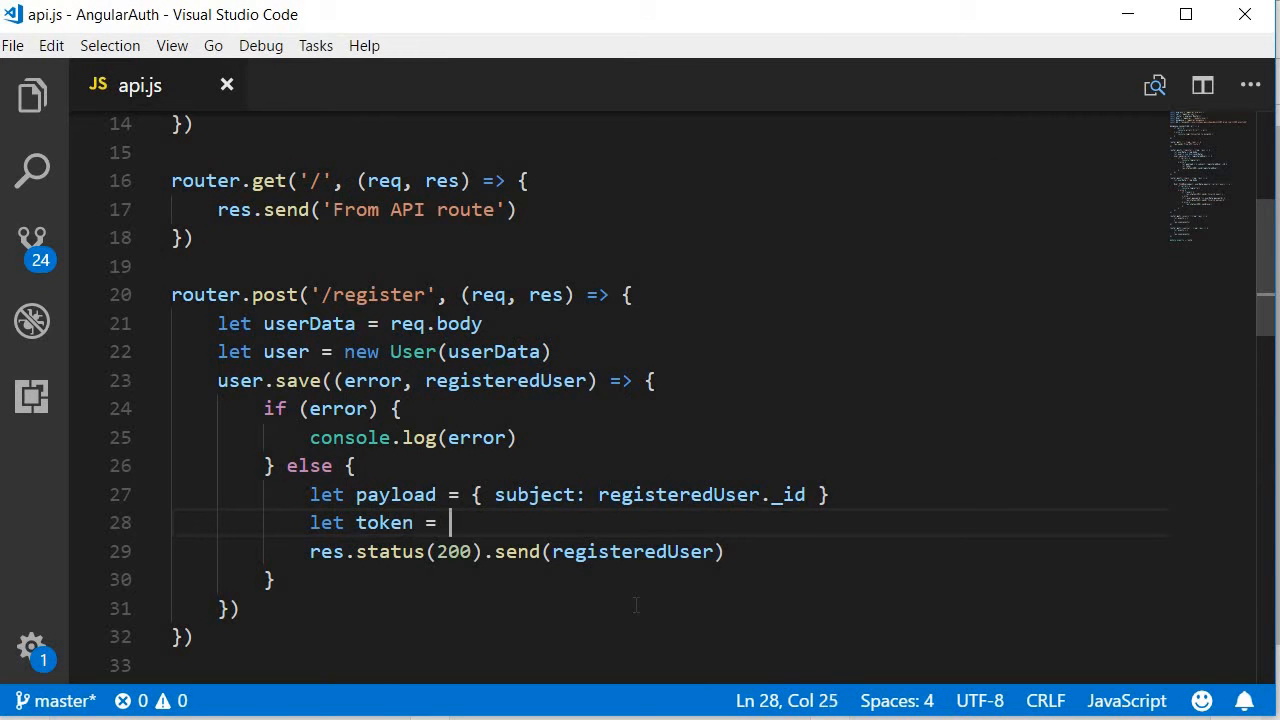
{"action": "type", "text": "jwt.sign"}
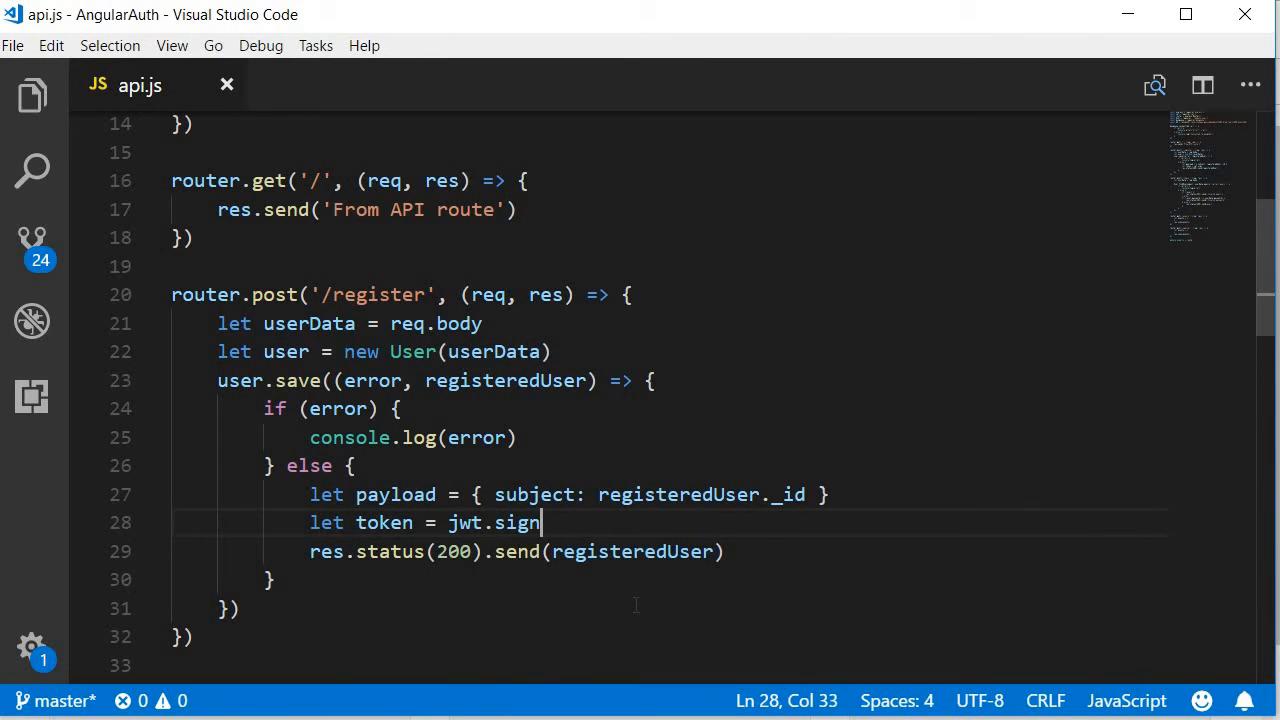
{"action": "type", "text": "("}
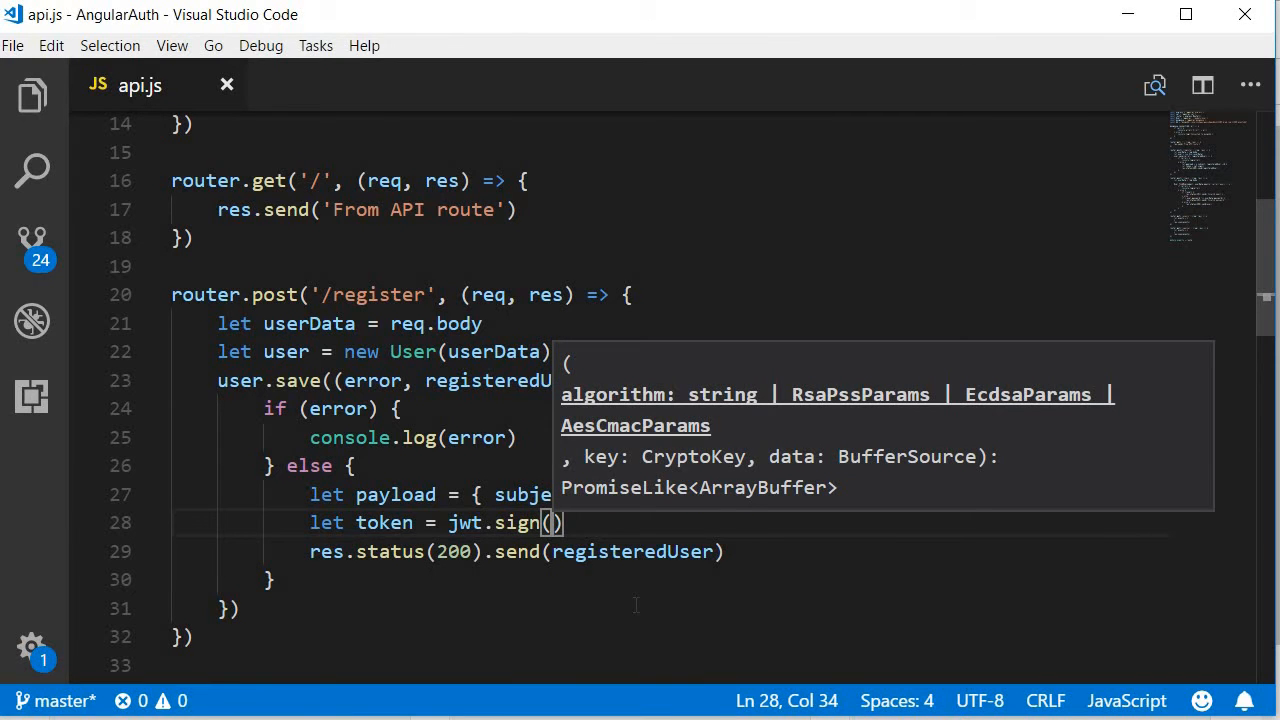
{"action": "type", "text": "payload"}
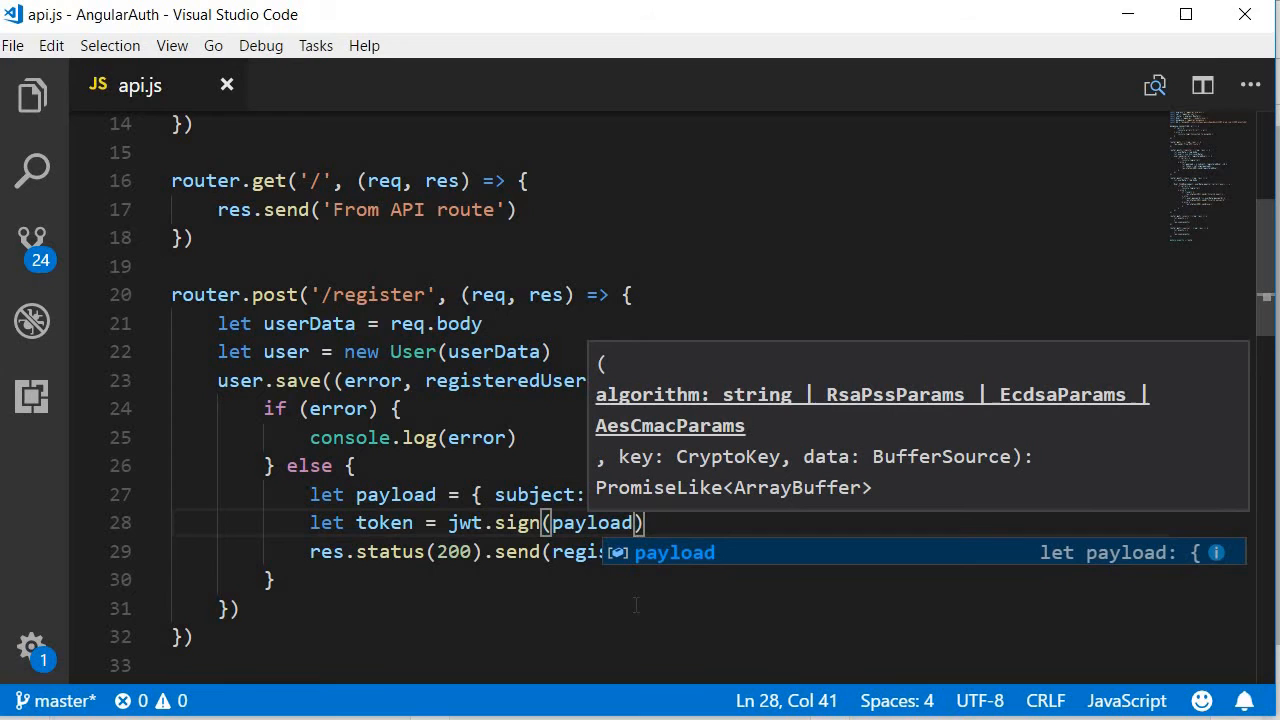
{"action": "type", "text": ","}
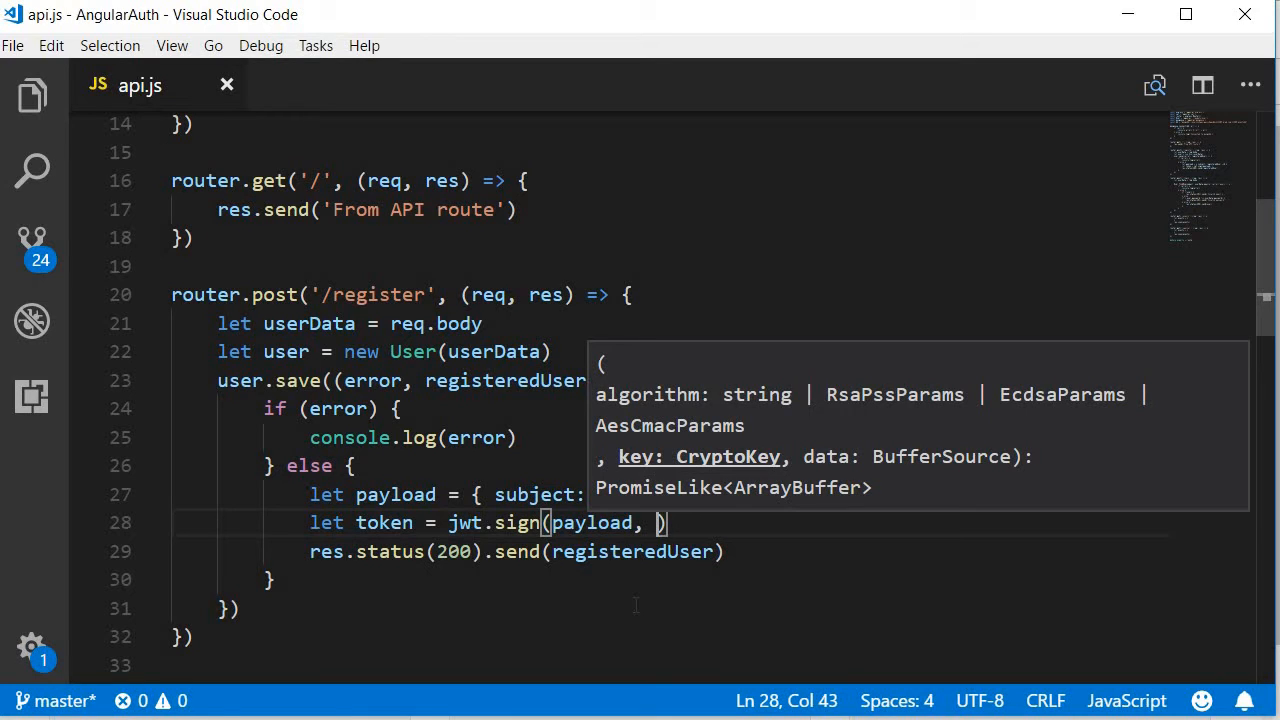
{"action": "type", "text": "'"}
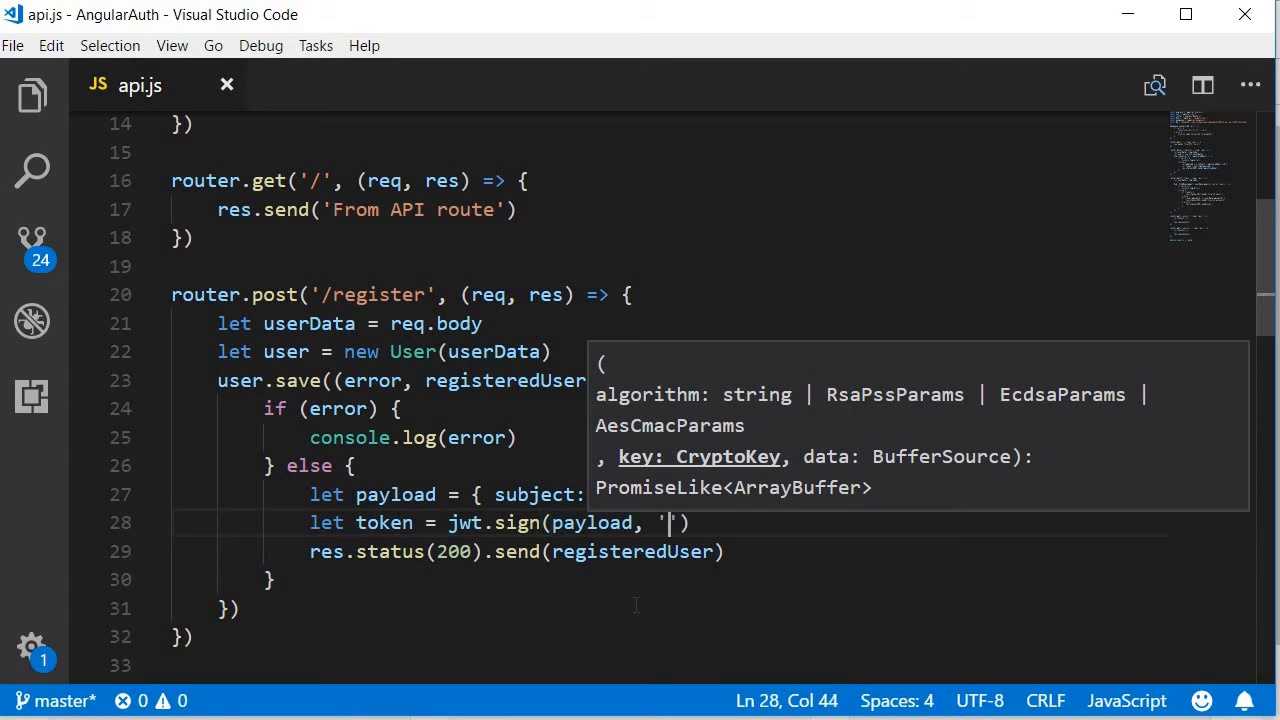
{"action": "type", "text": "secretKey"}
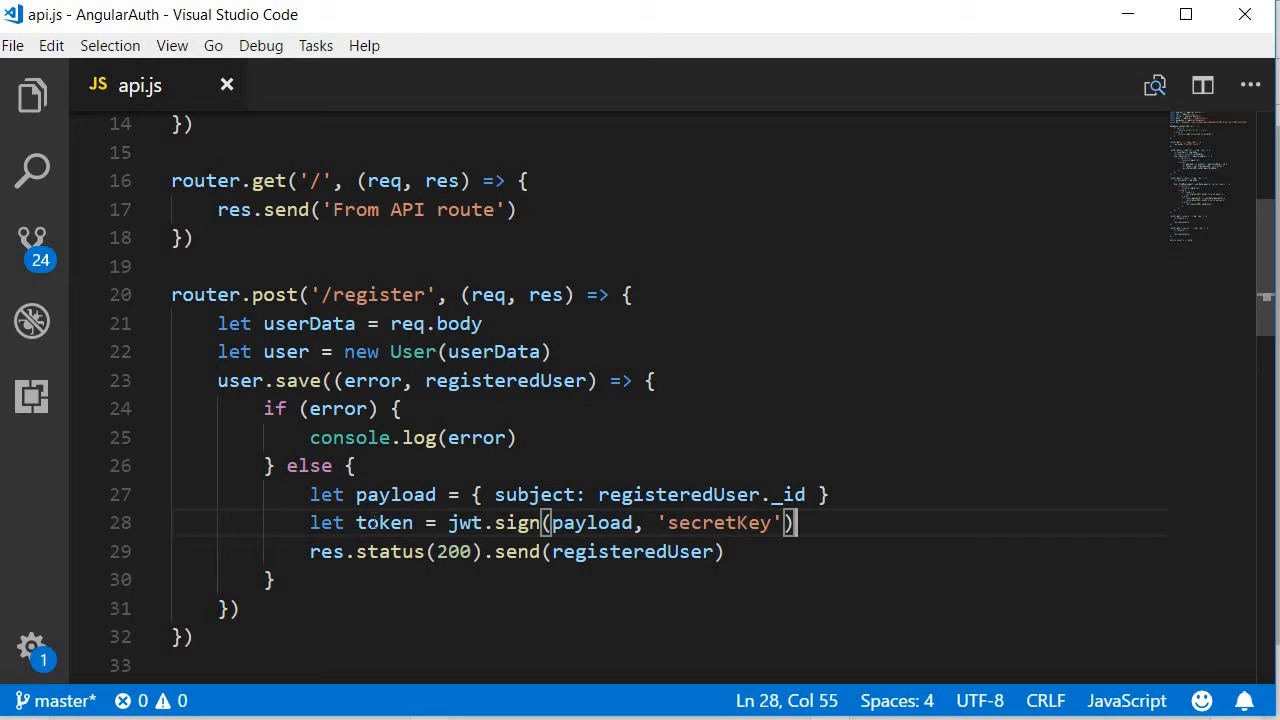
{"action": "double_click", "coordinate": [383, 522]}
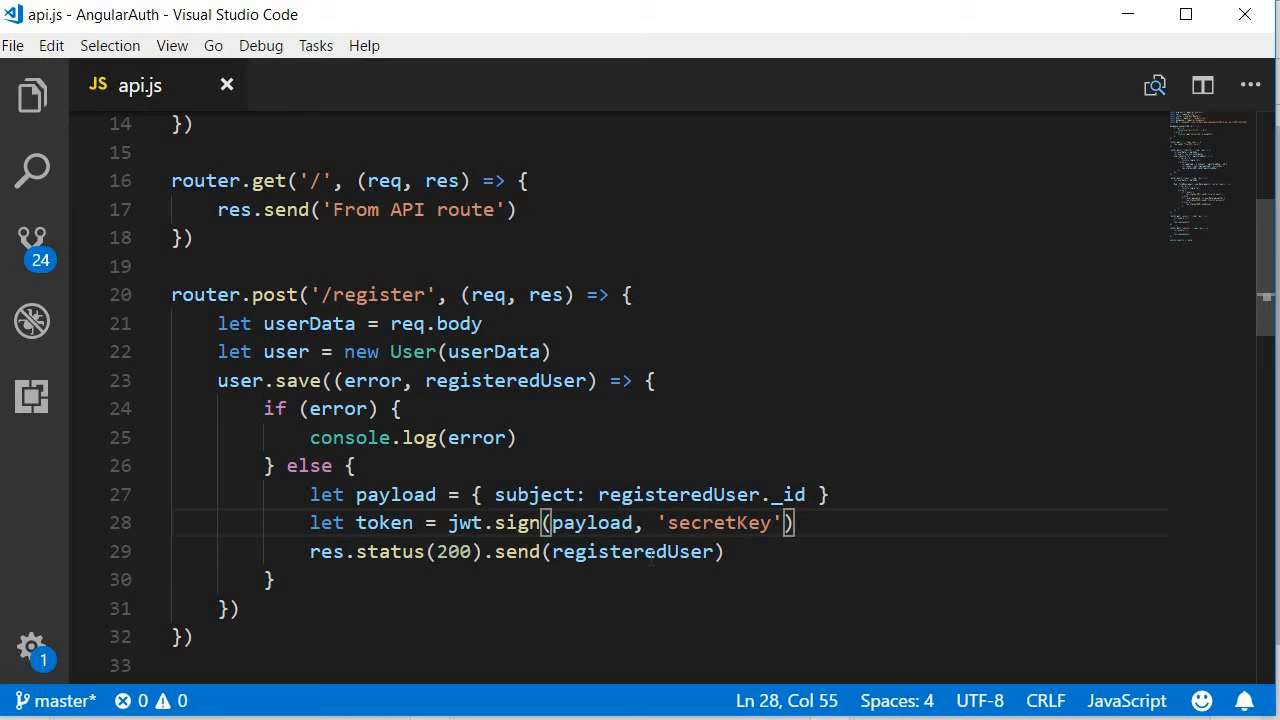
Change the register response to res.status(200).send({token}) instead of the registered user.
{"action": "double_click", "coordinate": [633, 551]}
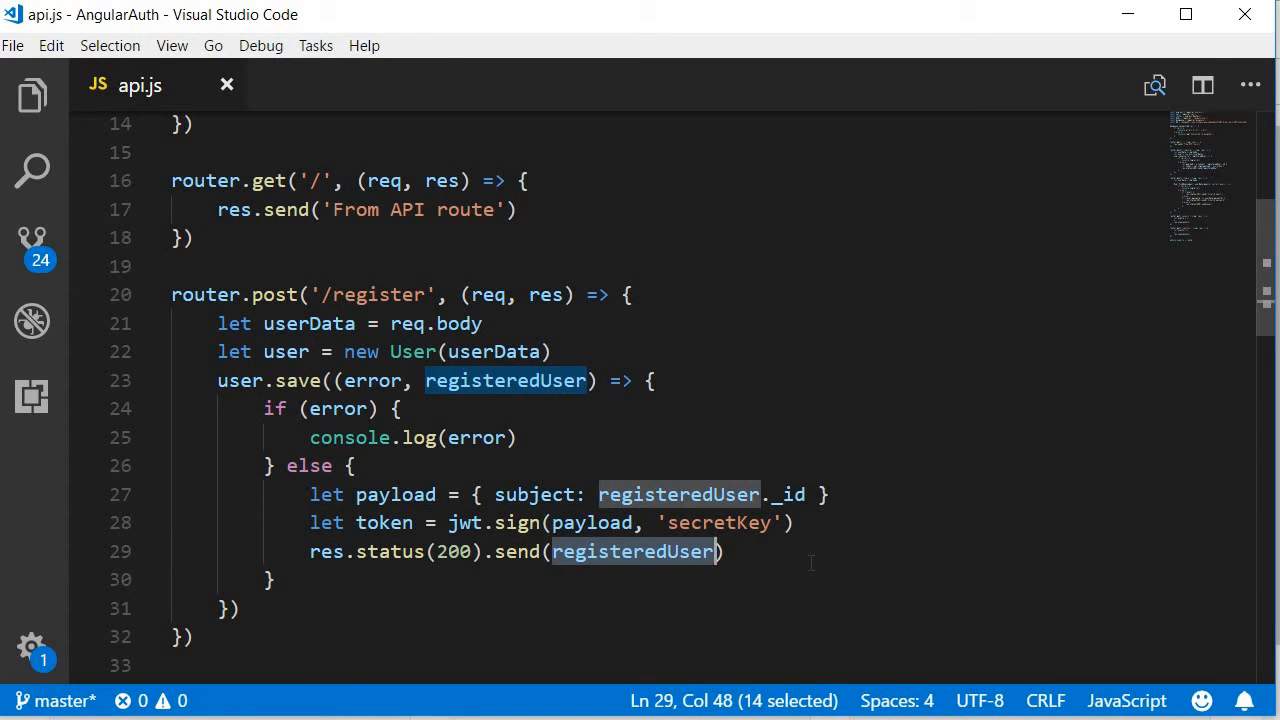
{"action": "type", "text": "{token"}
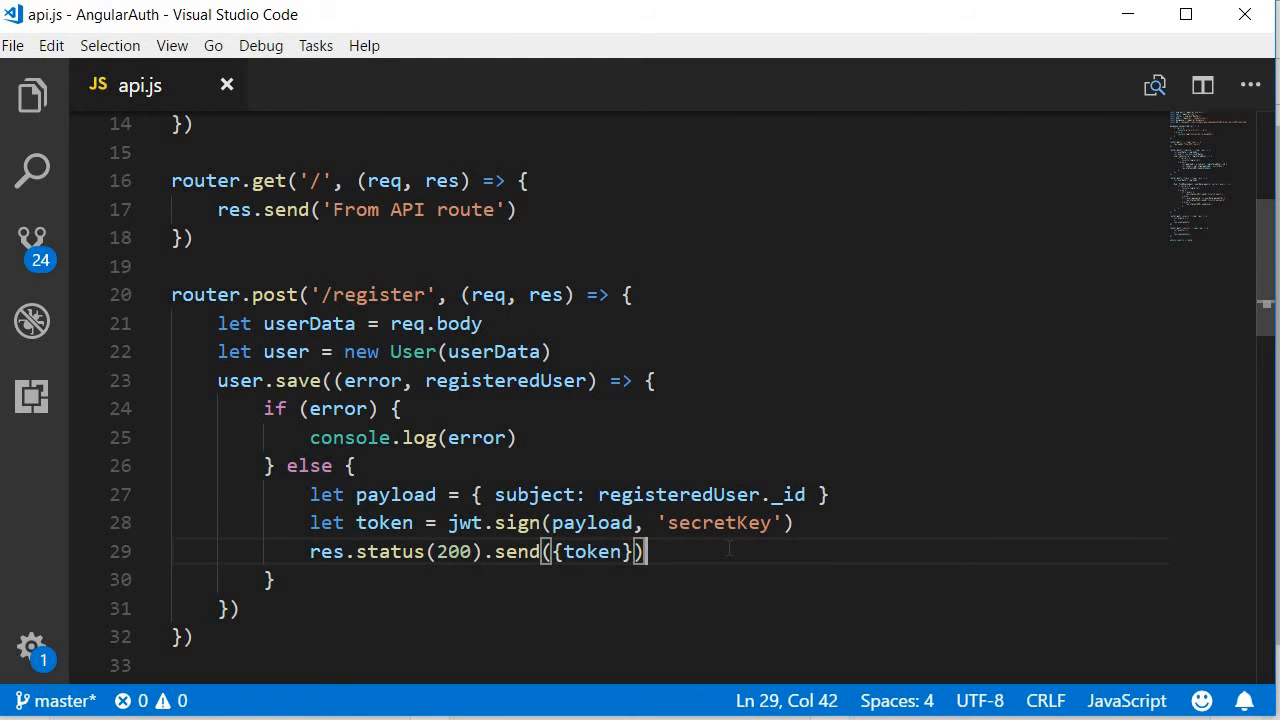
{"action": "scroll", "scroll_direction": "down", "scroll_amount": 3}
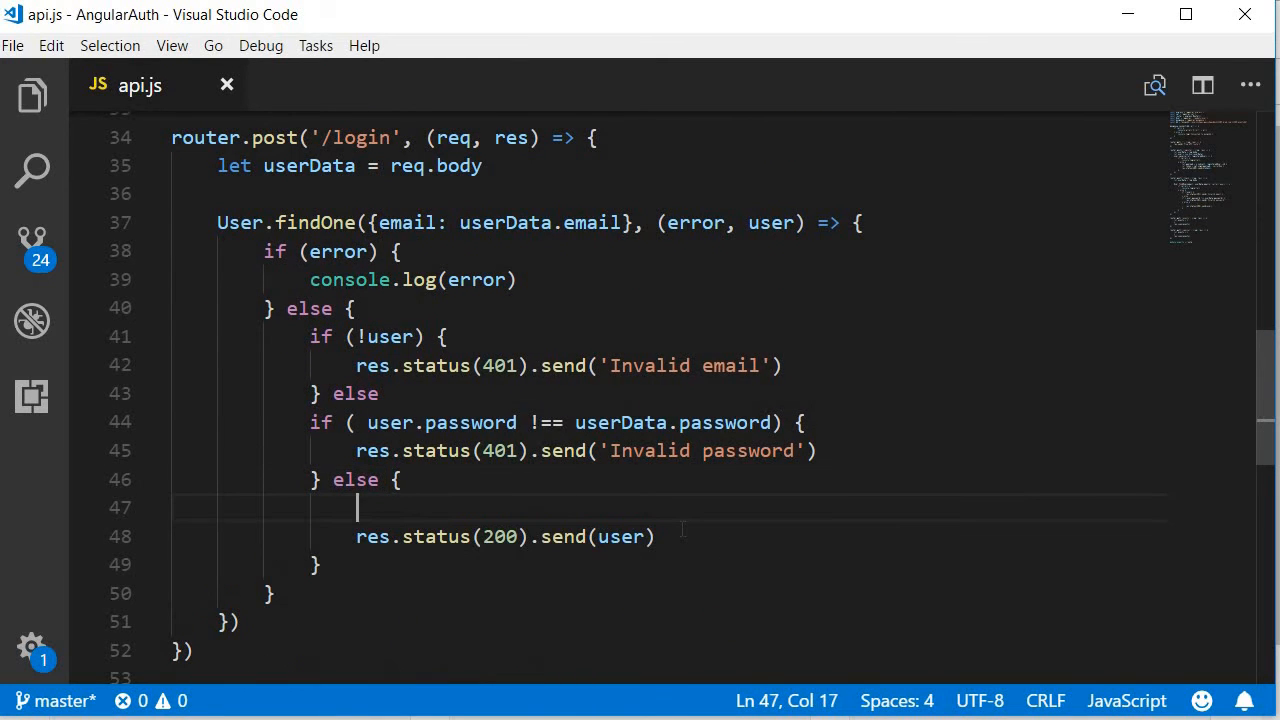
In the login else branch, add let payload = { subject: user._id }.
{"action": "type", "text": "let payload ="}
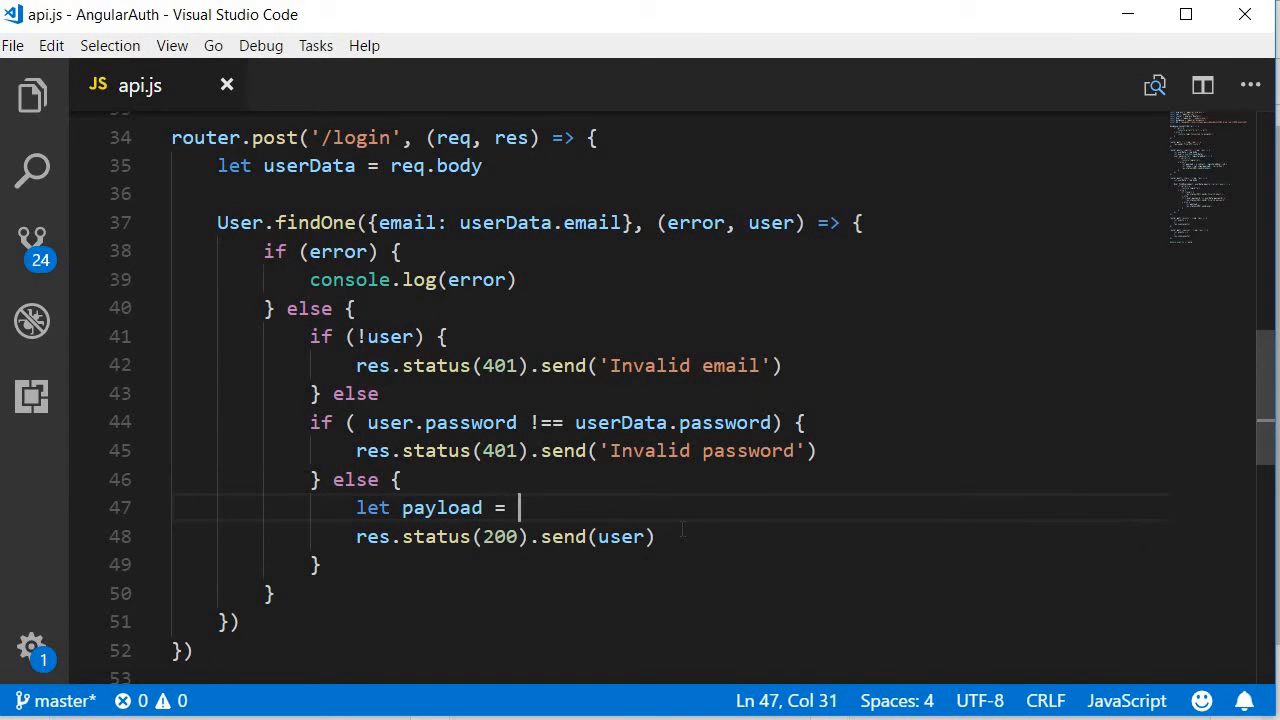
{"action": "type", "text": "{ subject:"}
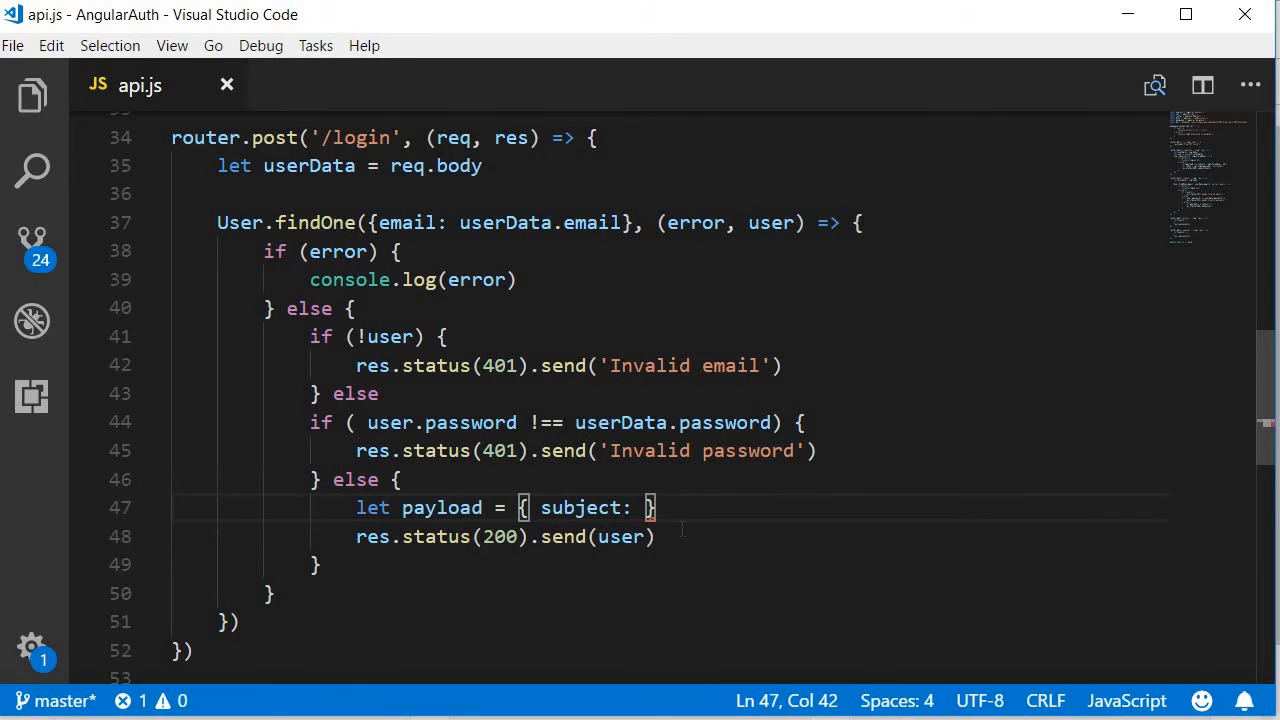
{"action": "type", "text": "user._id"}
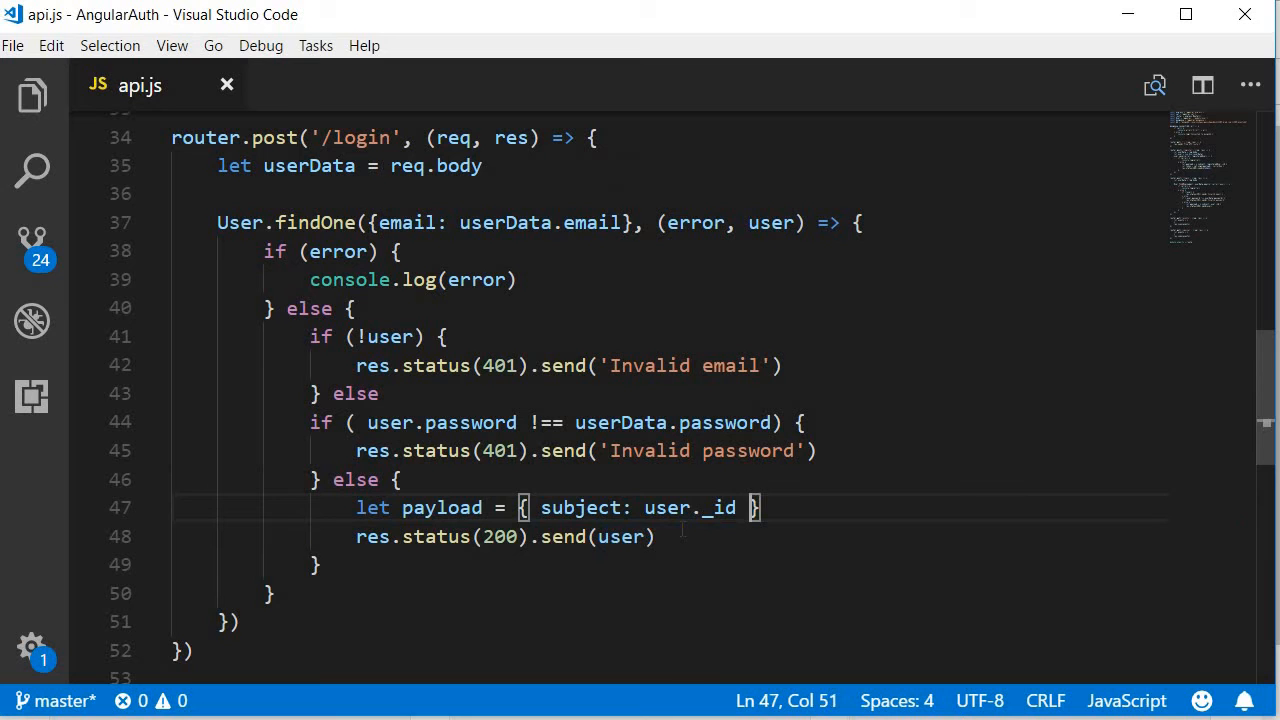
{"action": "type", "text": "let to"}
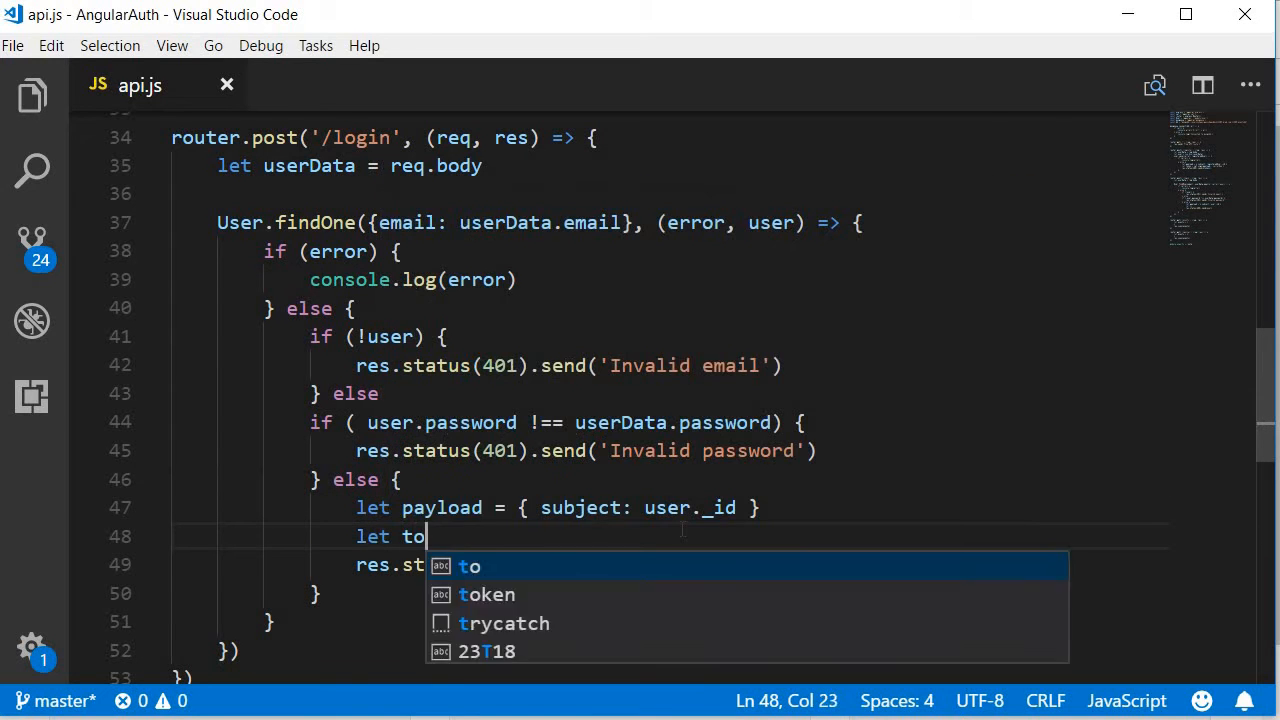
{"action": "type", "text": "ken = jwt.s"}
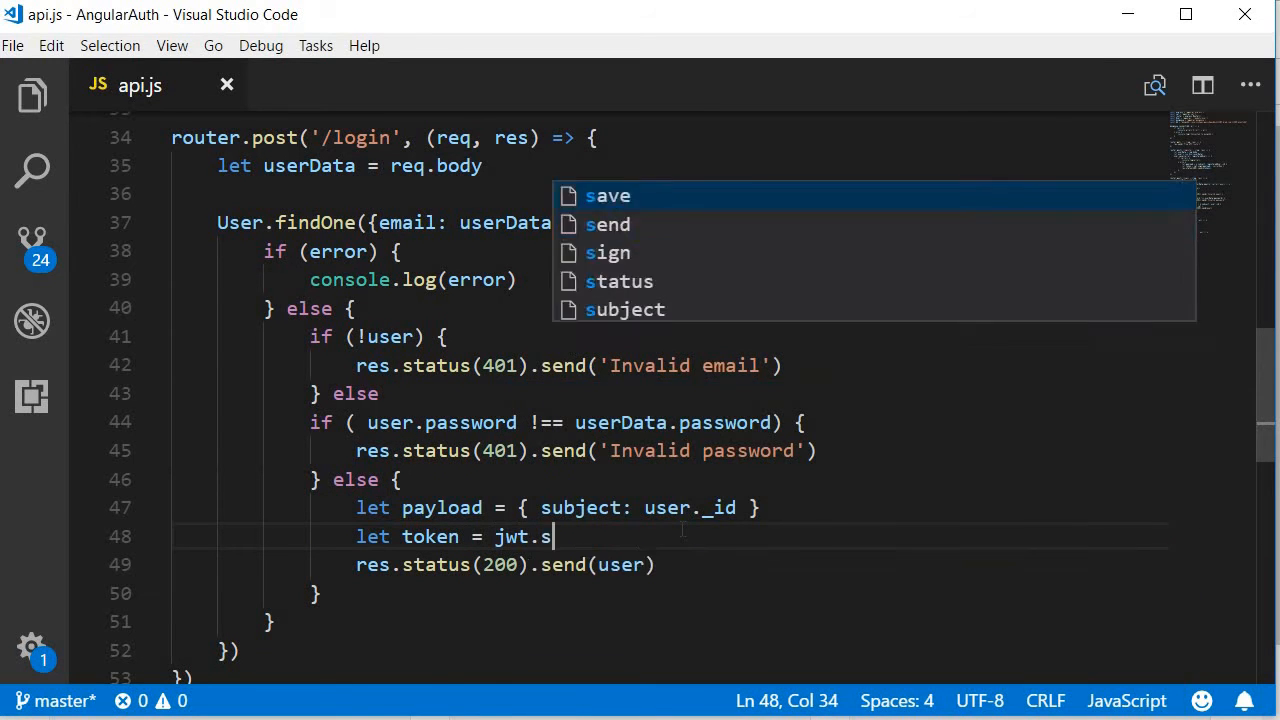
{"action": "type", "text": "ign(payload"}
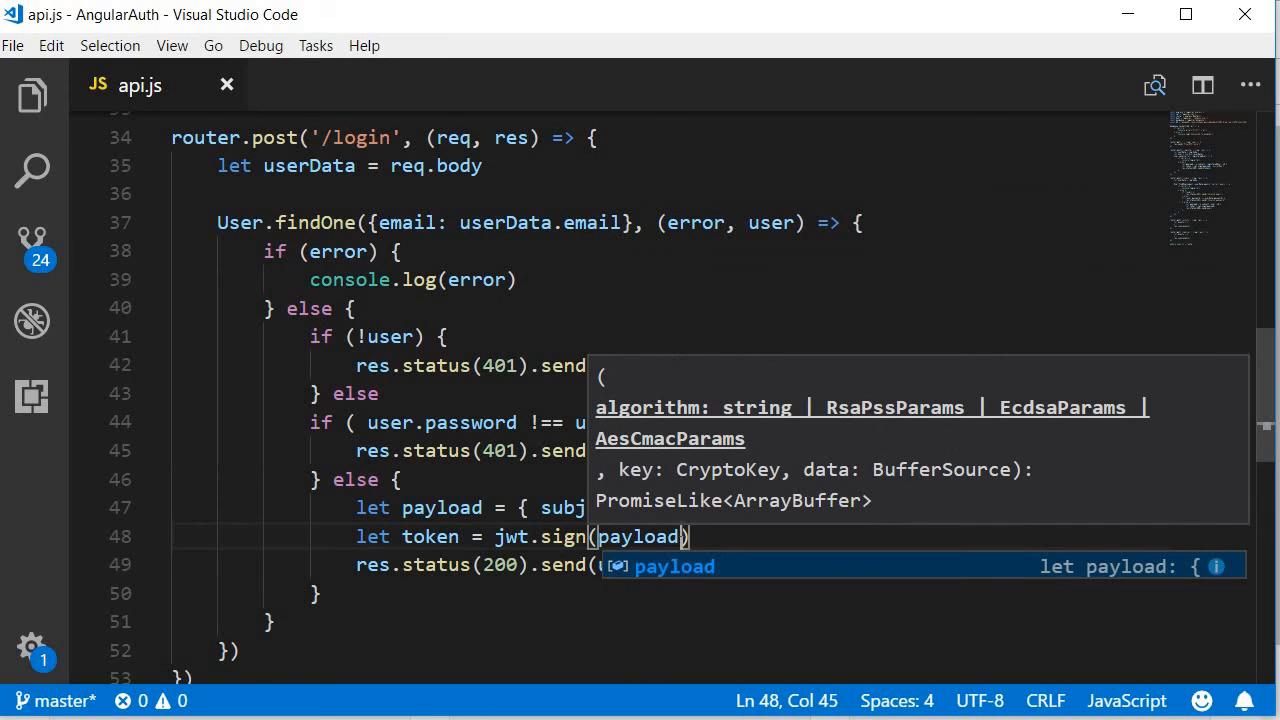
{"action": "type", "text": ", 'secretKey"}
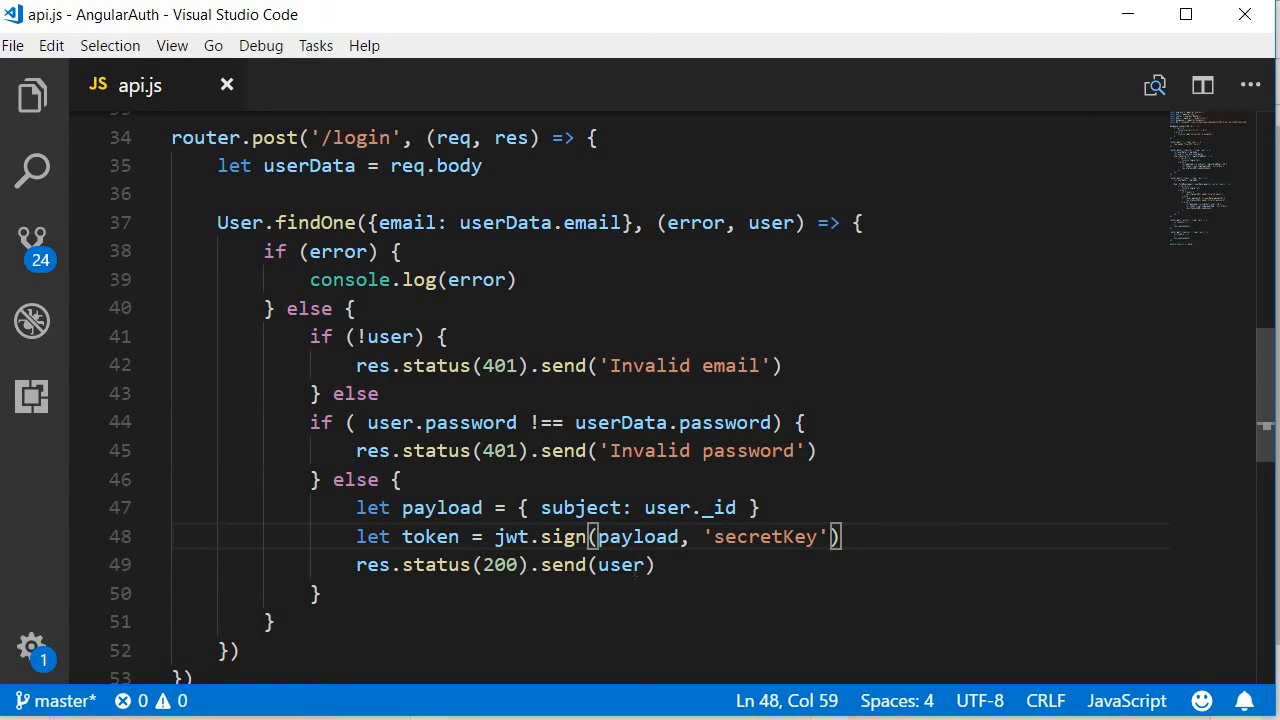
{"action": "double_click", "coordinate": [622, 564]}
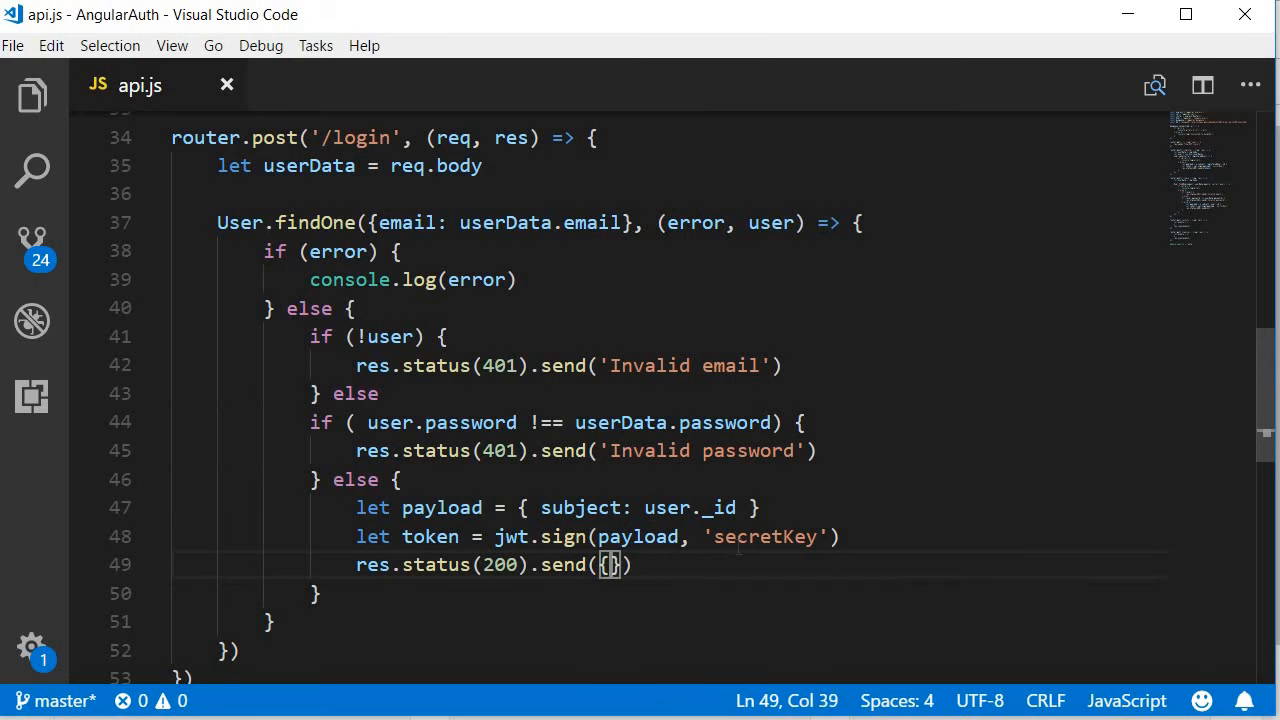
{"action": "type", "text": "token"}
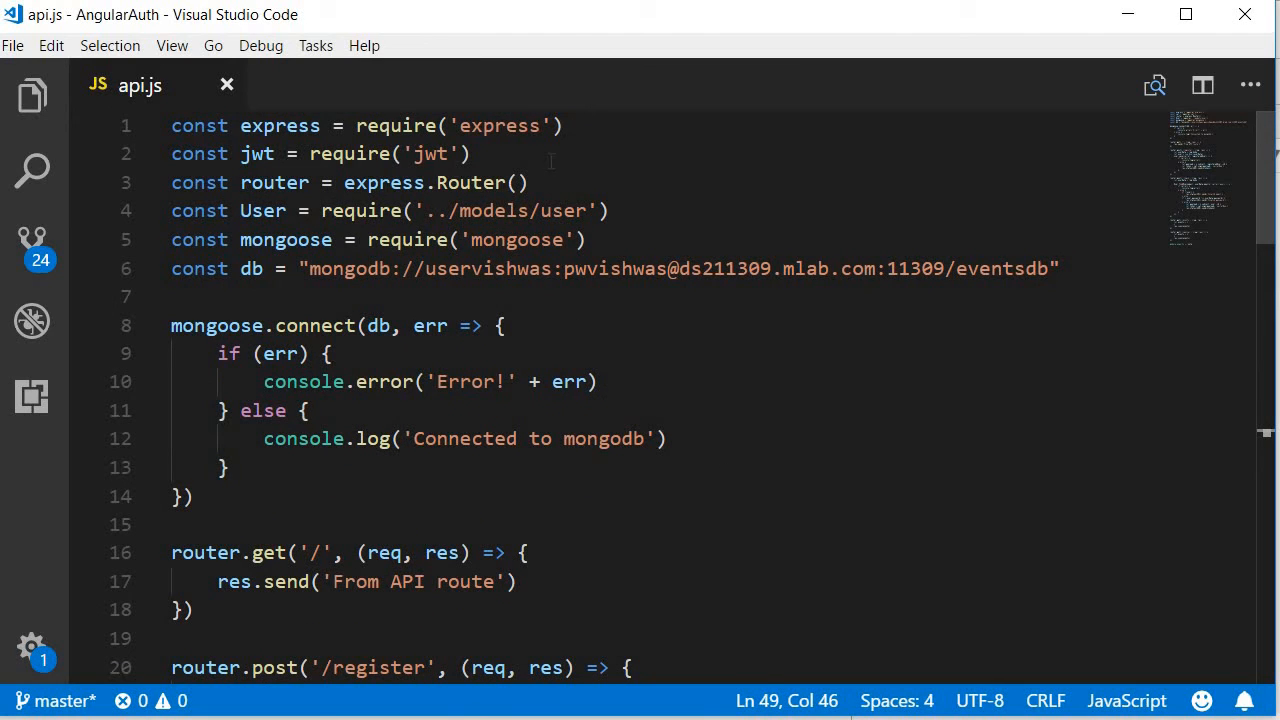
Change the require to 'jsonwebtoken' and restart with node server in the terminal.
{"action": "type", "text": "js"}
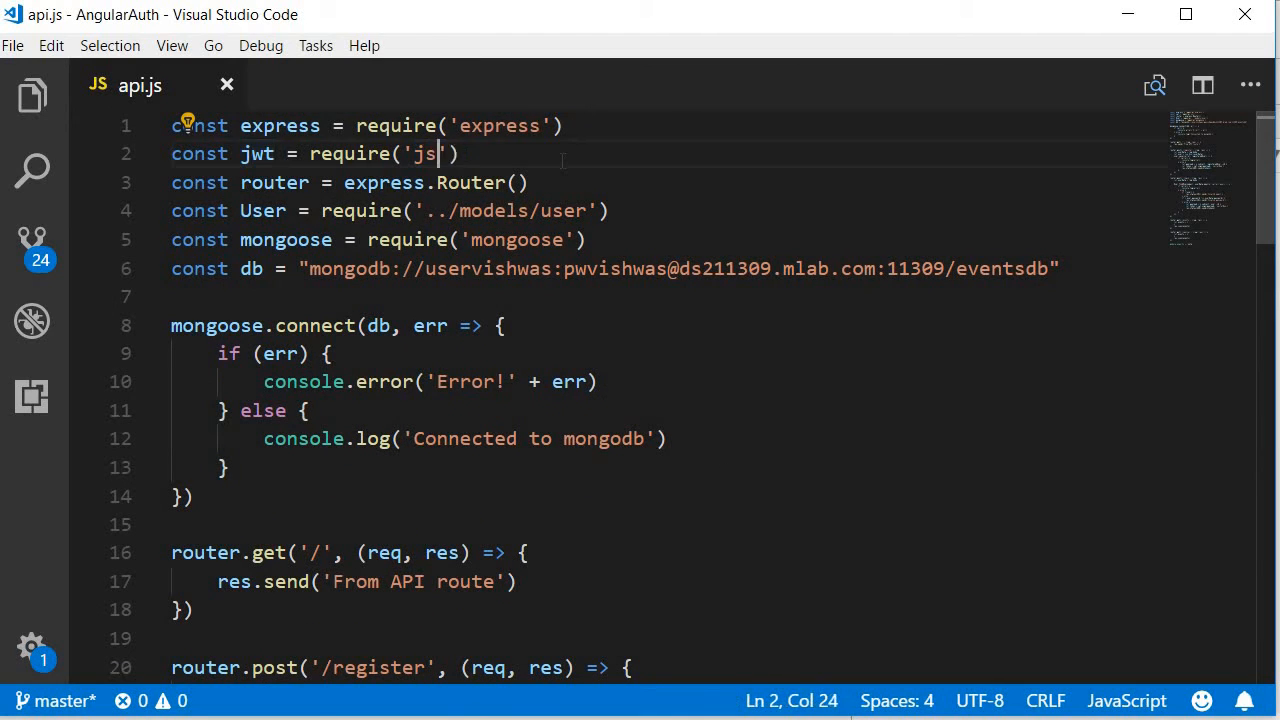
{"action": "type", "text": "onwebtoken"}
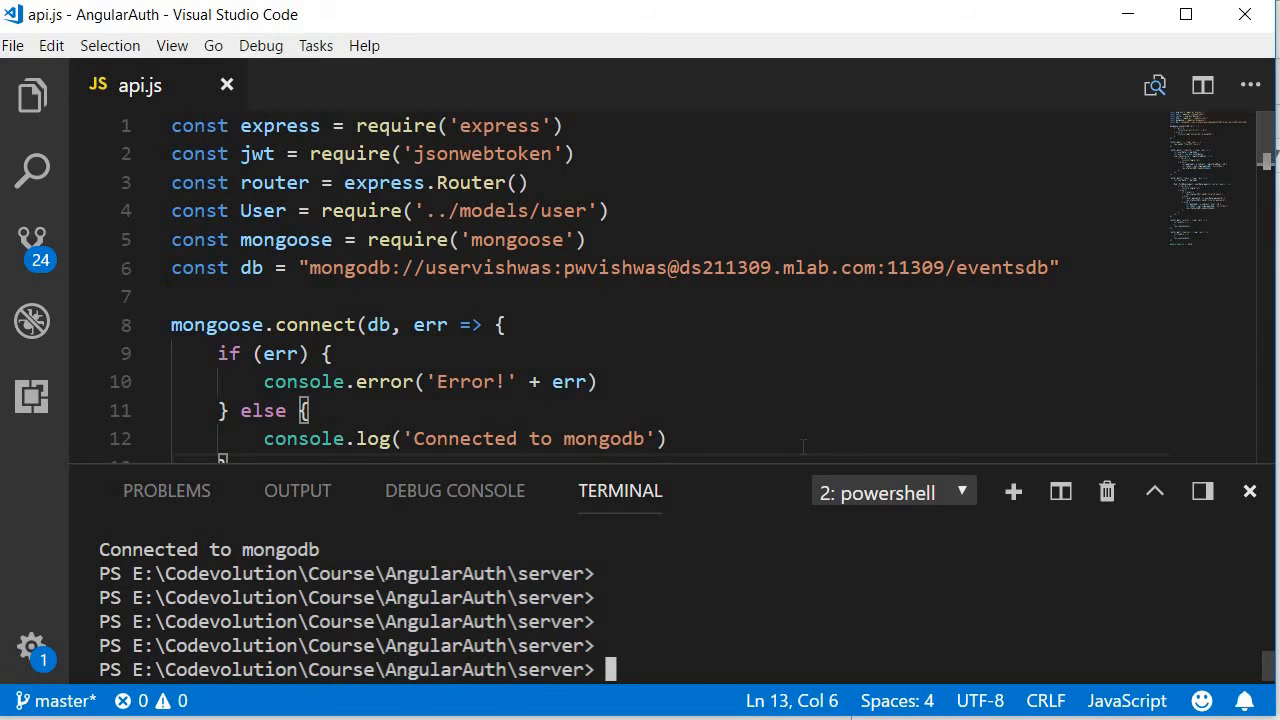
{"action": "type", "text": "node server"}
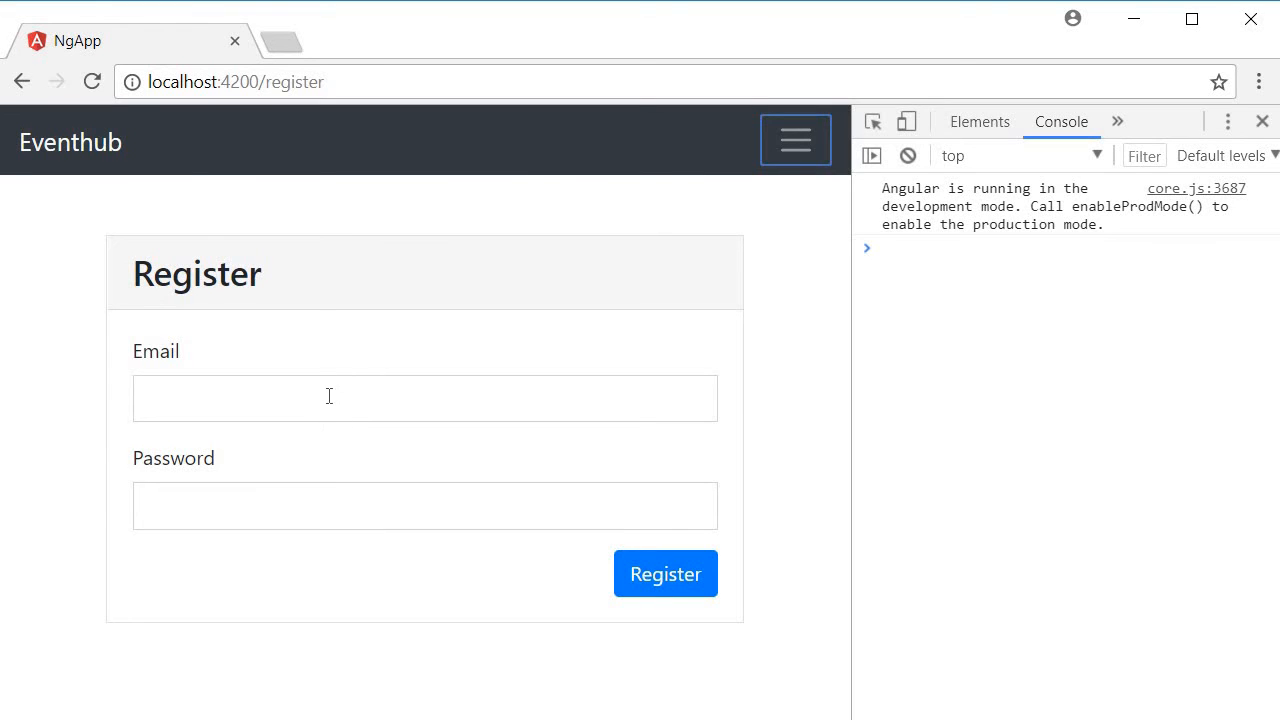
Register a new user with email and password and expand the logged {token} object in the Console.
{"action": "left_click", "coordinate": [424, 398]}
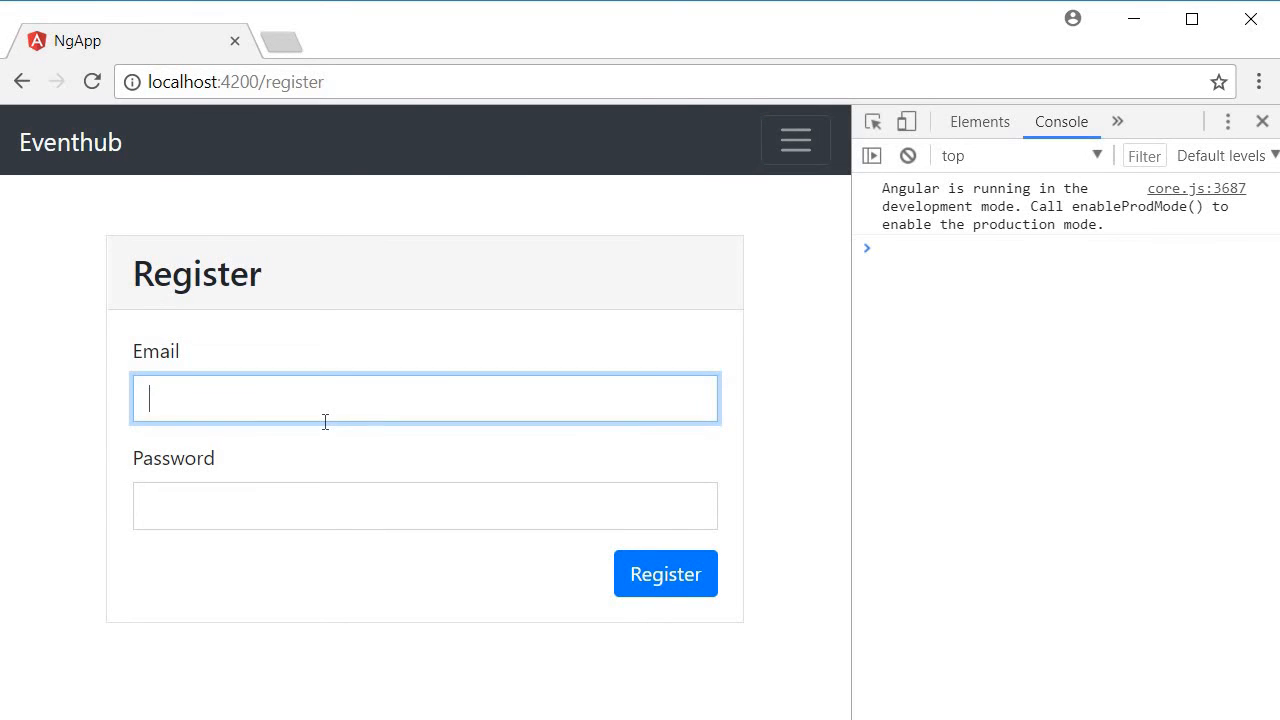
{"action": "type", "text": "y@y.com"}
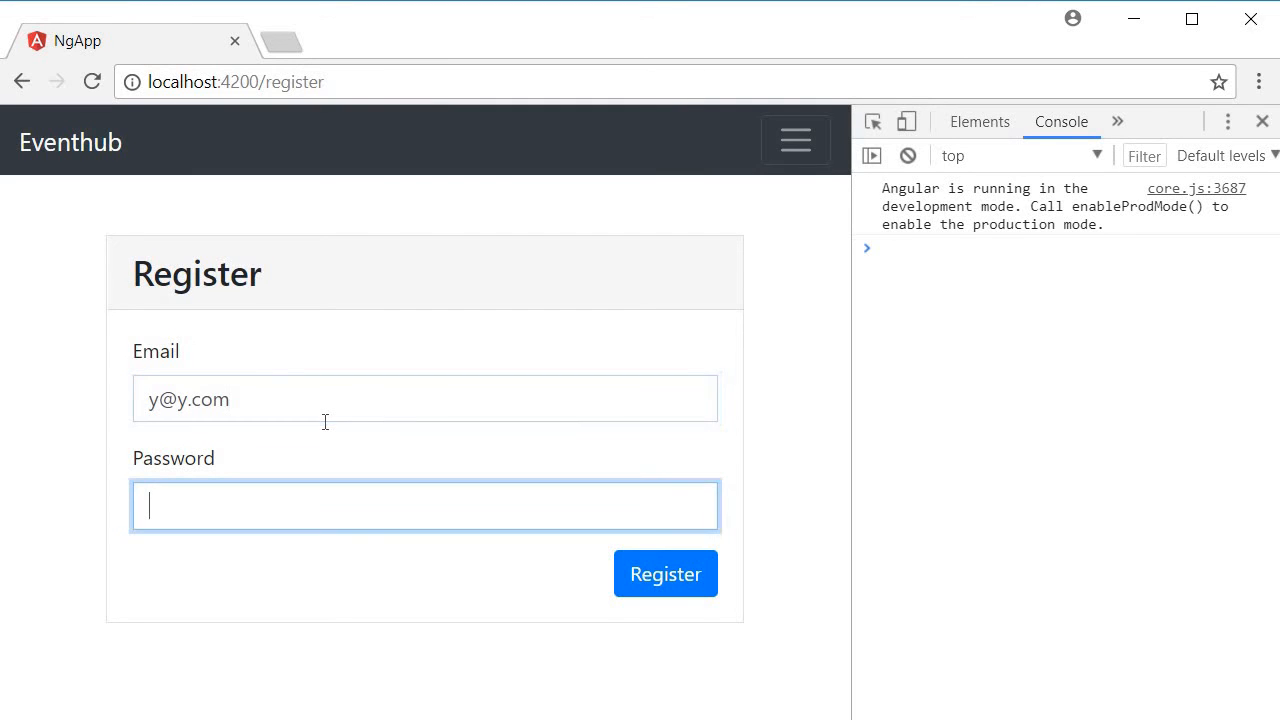
{"action": "type", "text": "•"}
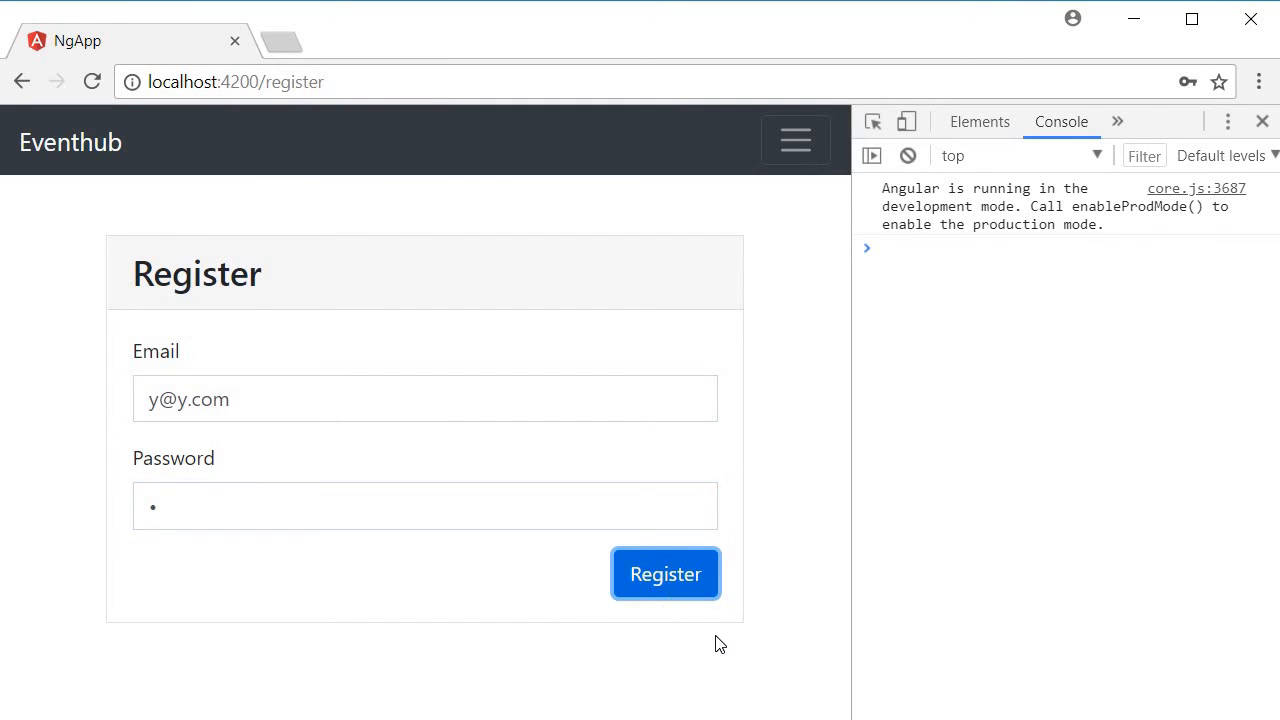
{"action": "left_click", "coordinate": [665, 573]}
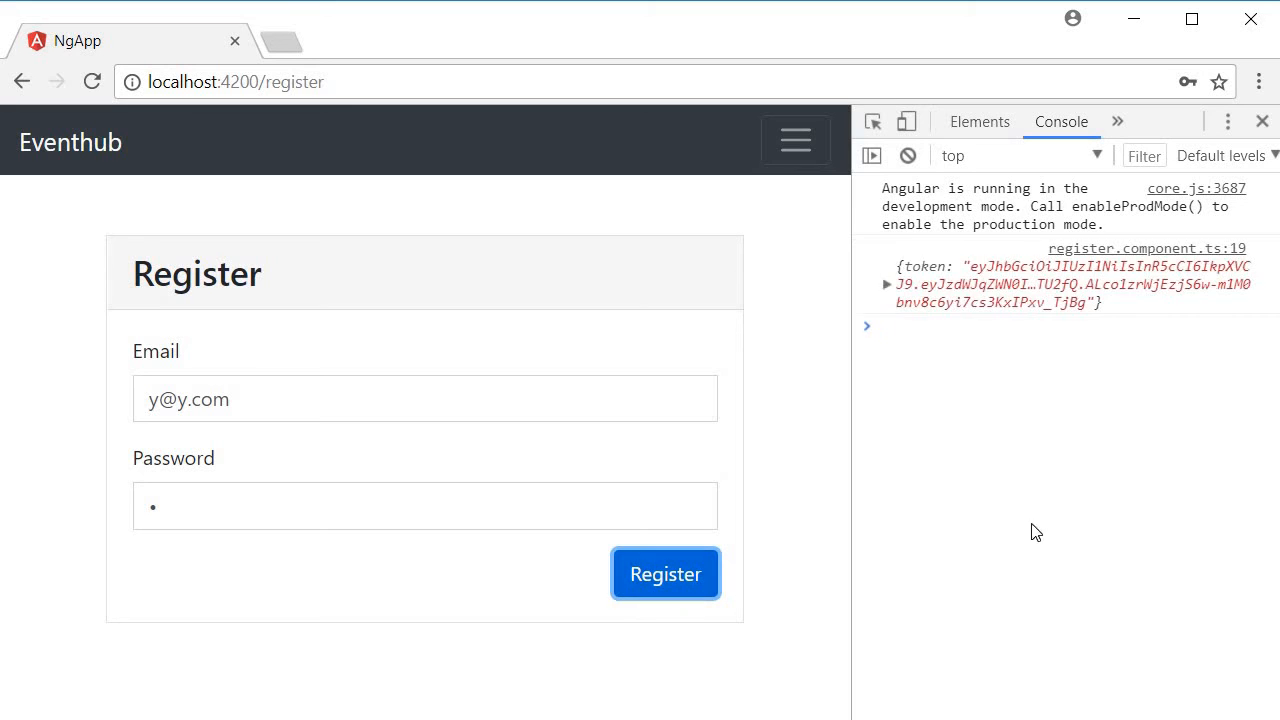
{"action": "mouse_move", "coordinate": [970, 322]}
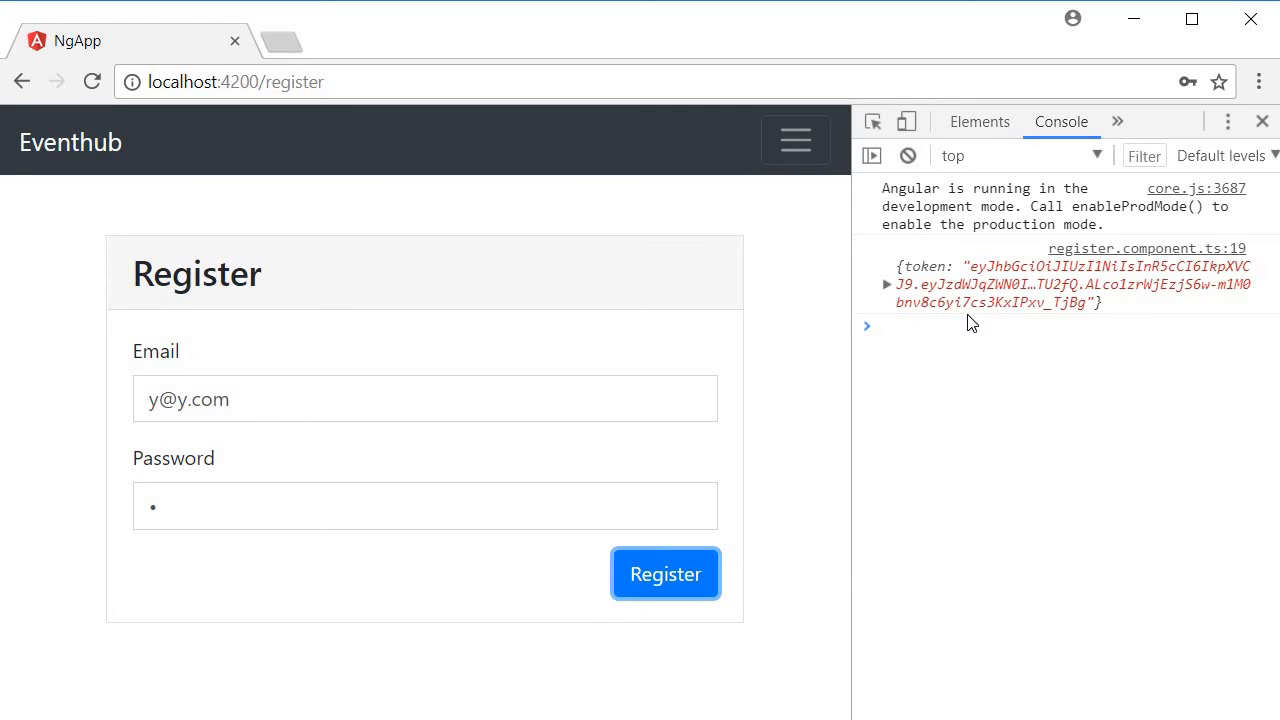
{"action": "mouse_move", "coordinate": [932, 274]}
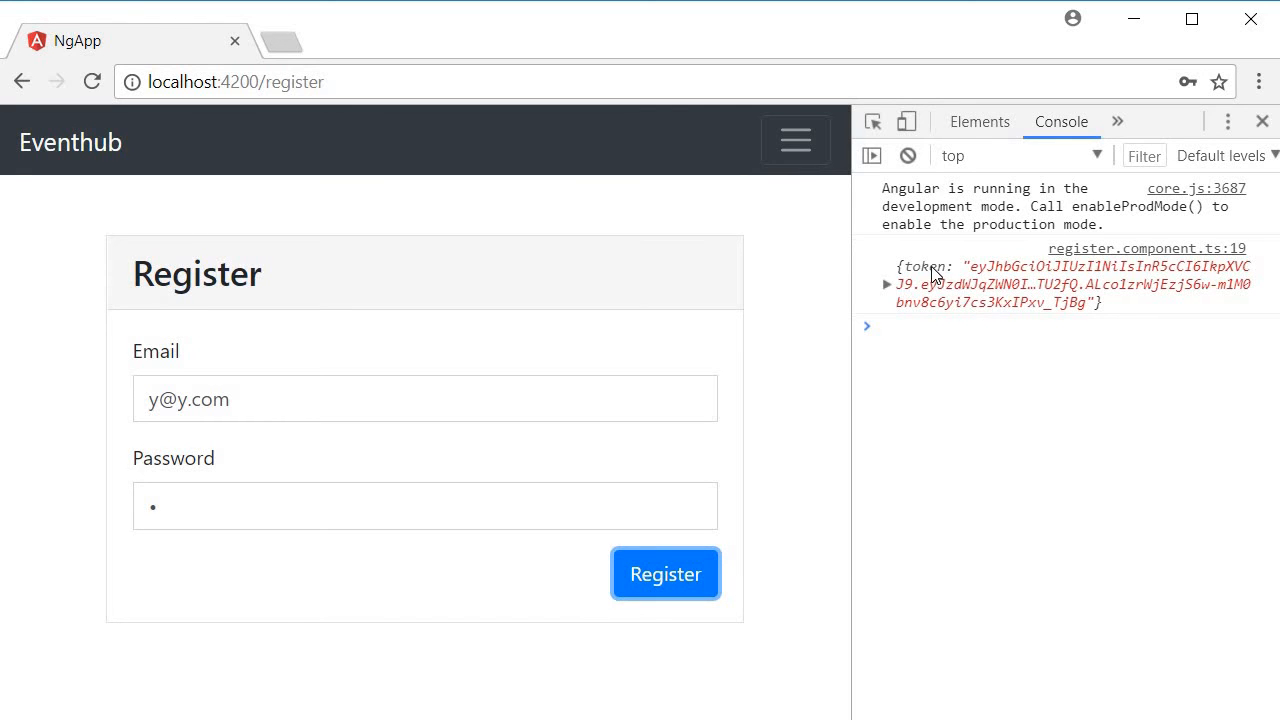
{"action": "left_click", "coordinate": [887, 284]}
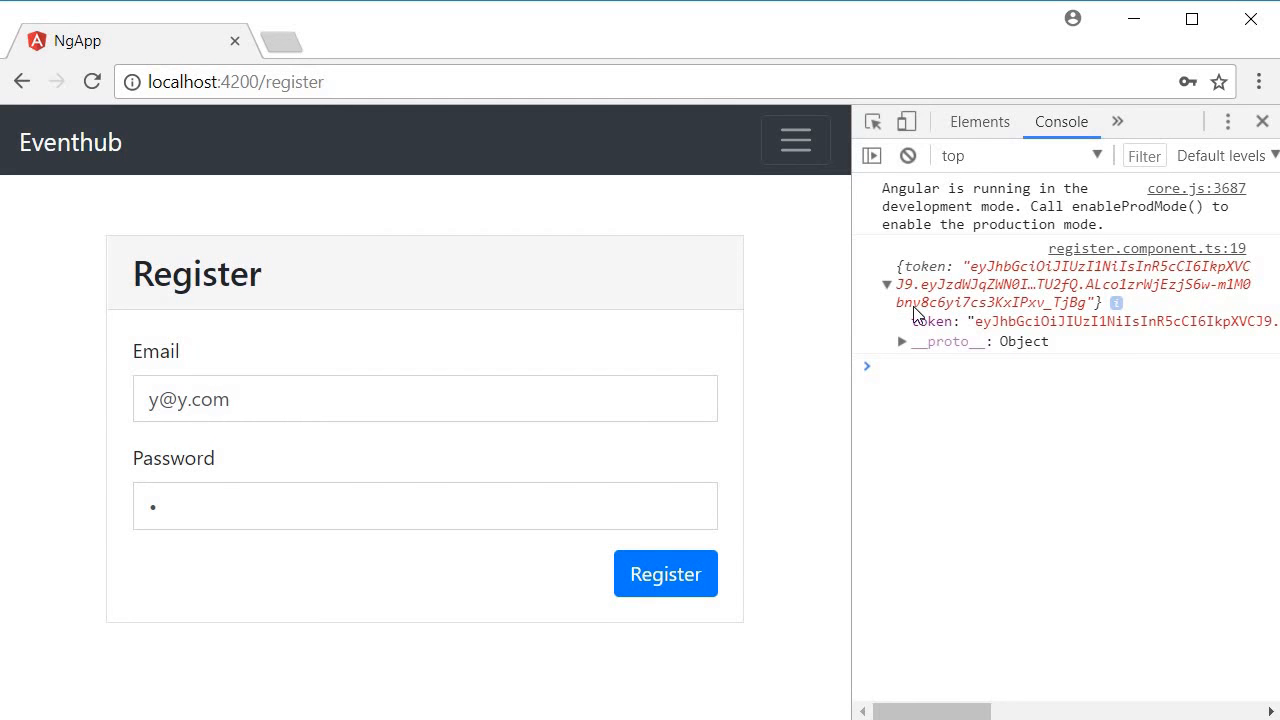
{"action": "mouse_move", "coordinate": [983, 283]}
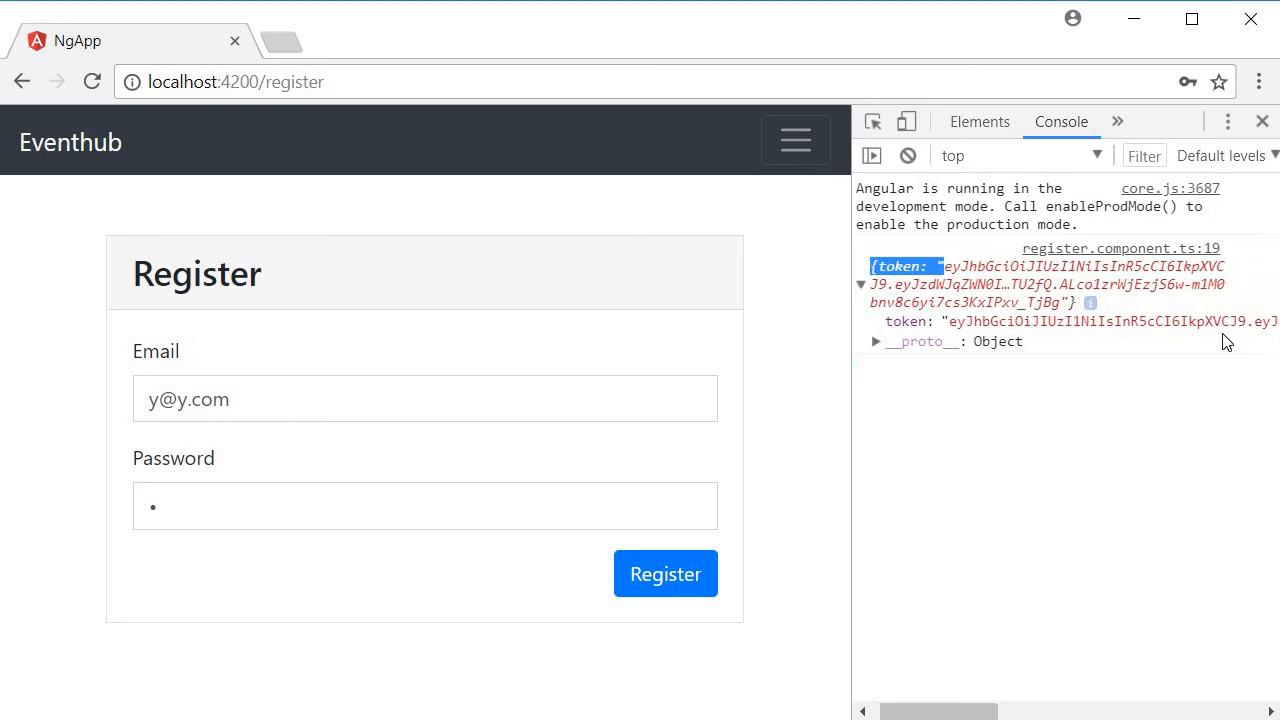
{"action": "left_click", "coordinate": [1050, 450]}
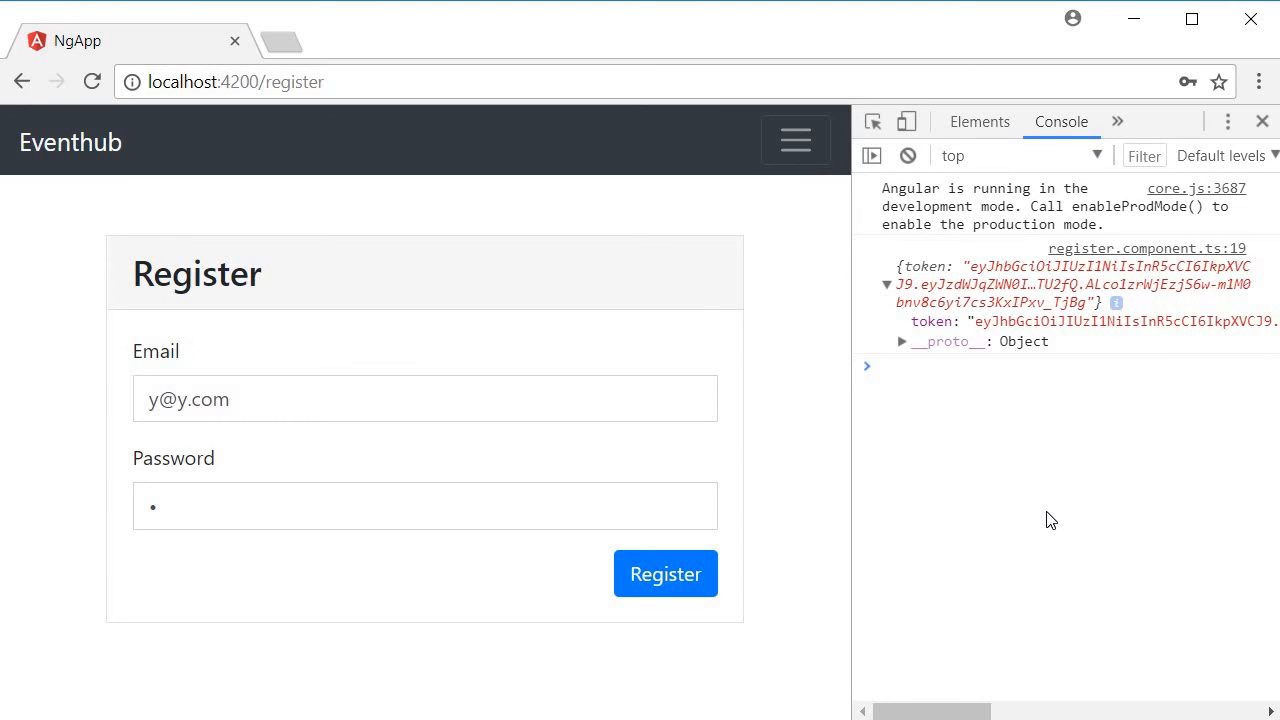
{"action": "mouse_move", "coordinate": [920, 298]}
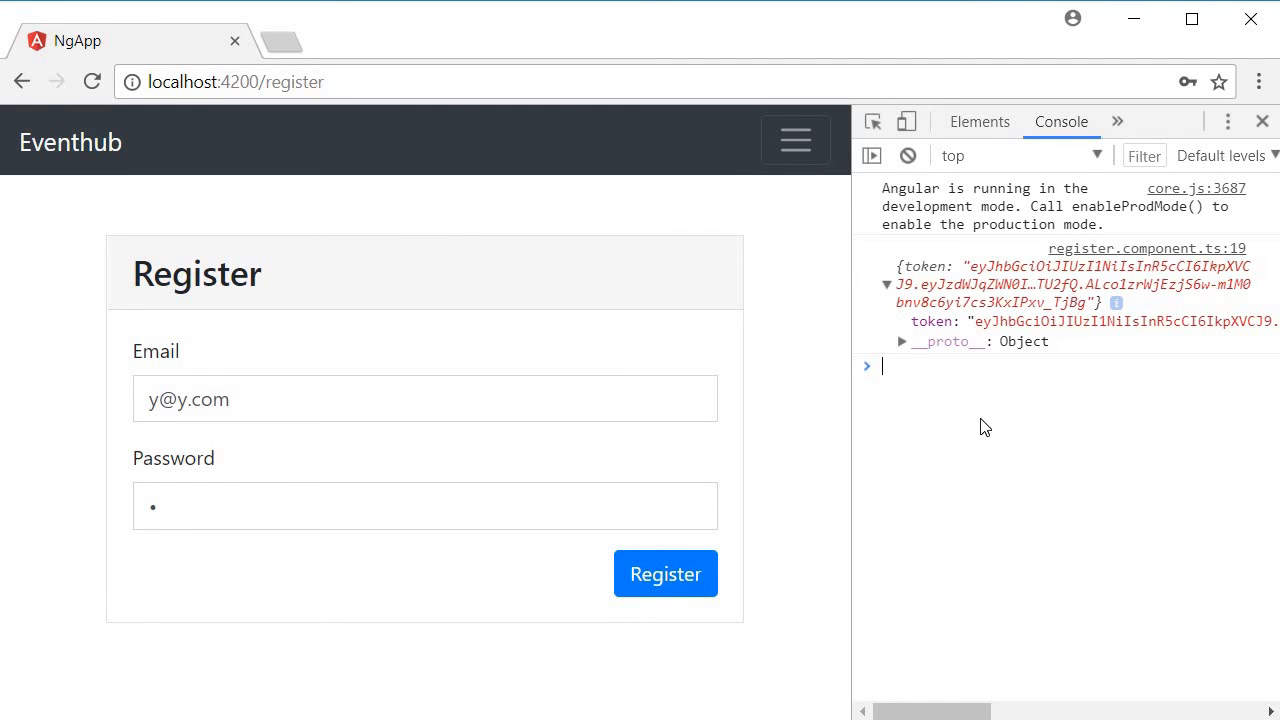
{"action": "mouse_move", "coordinate": [1019, 461]}
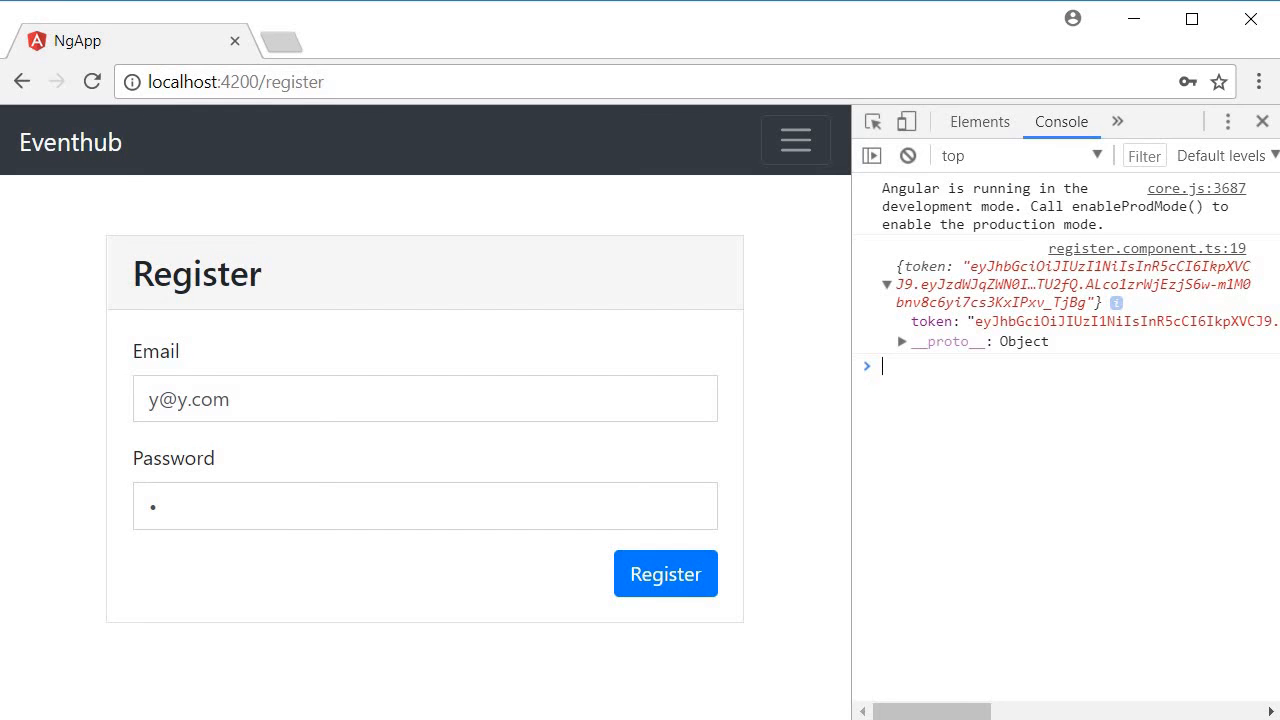
{"action": "left_click", "coordinate": [795, 139]}
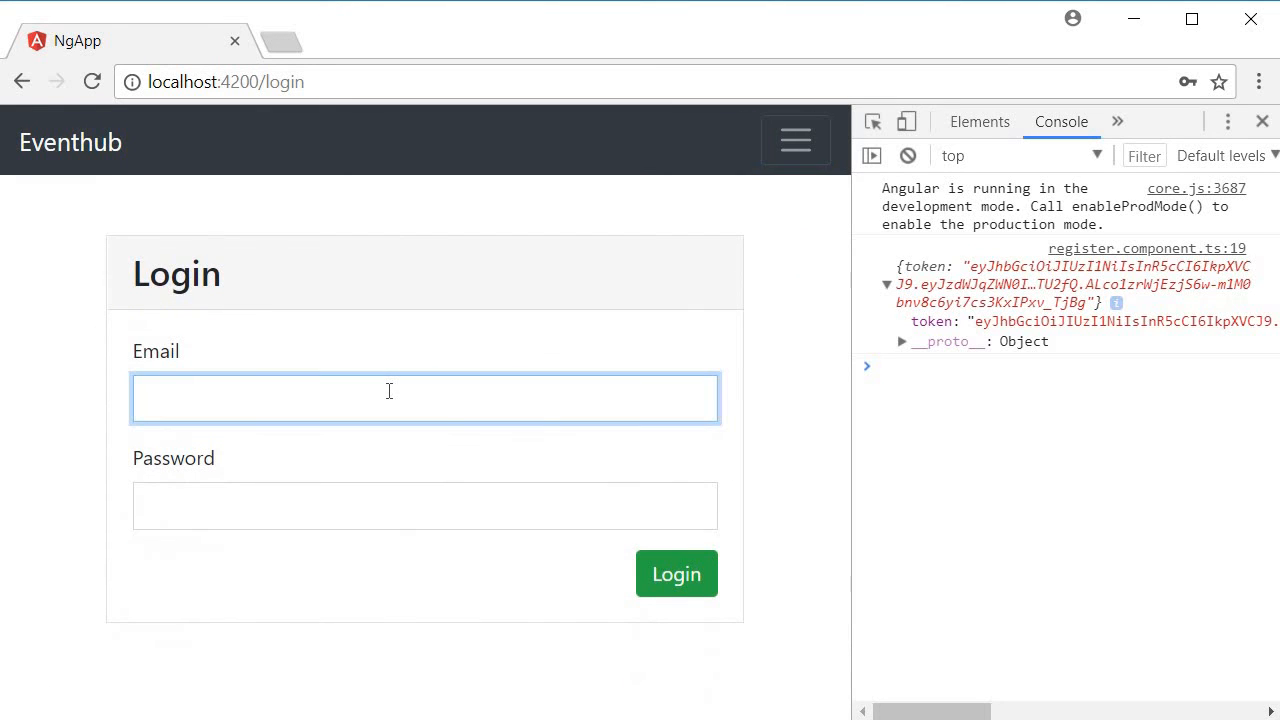
{"action": "type", "text": "y@y.com"}
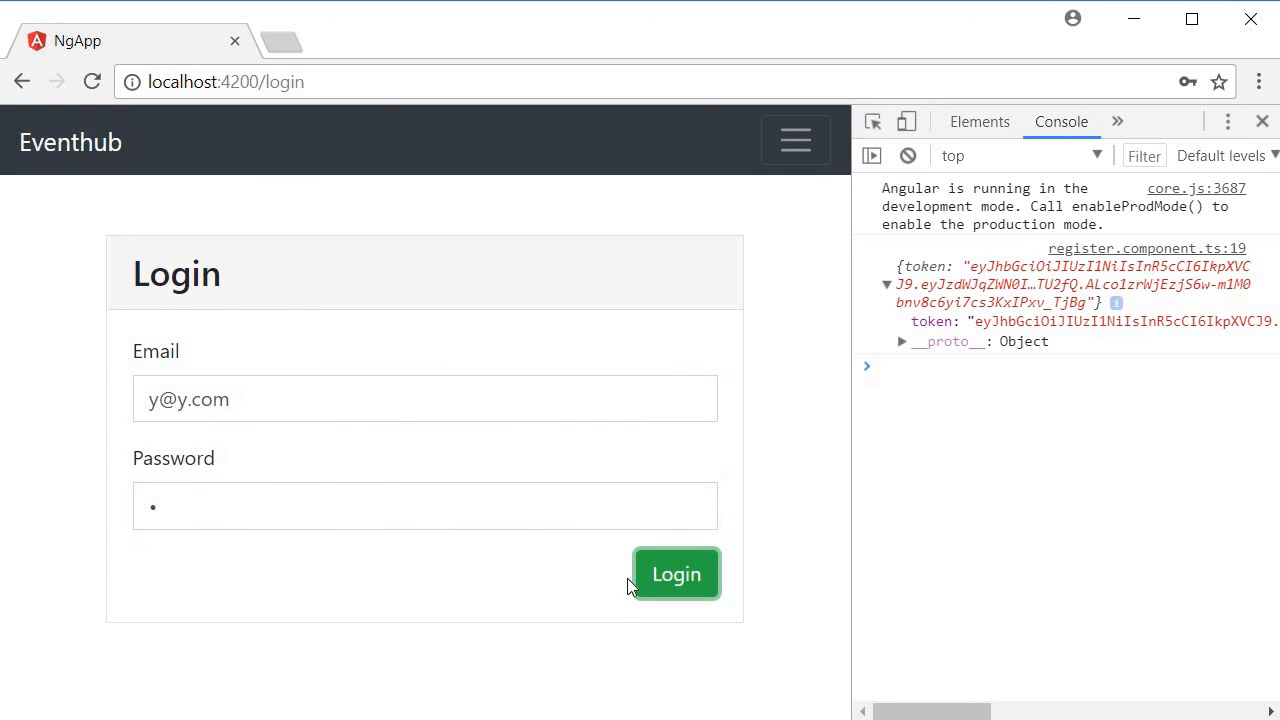
{"action": "left_click", "coordinate": [676, 573]}
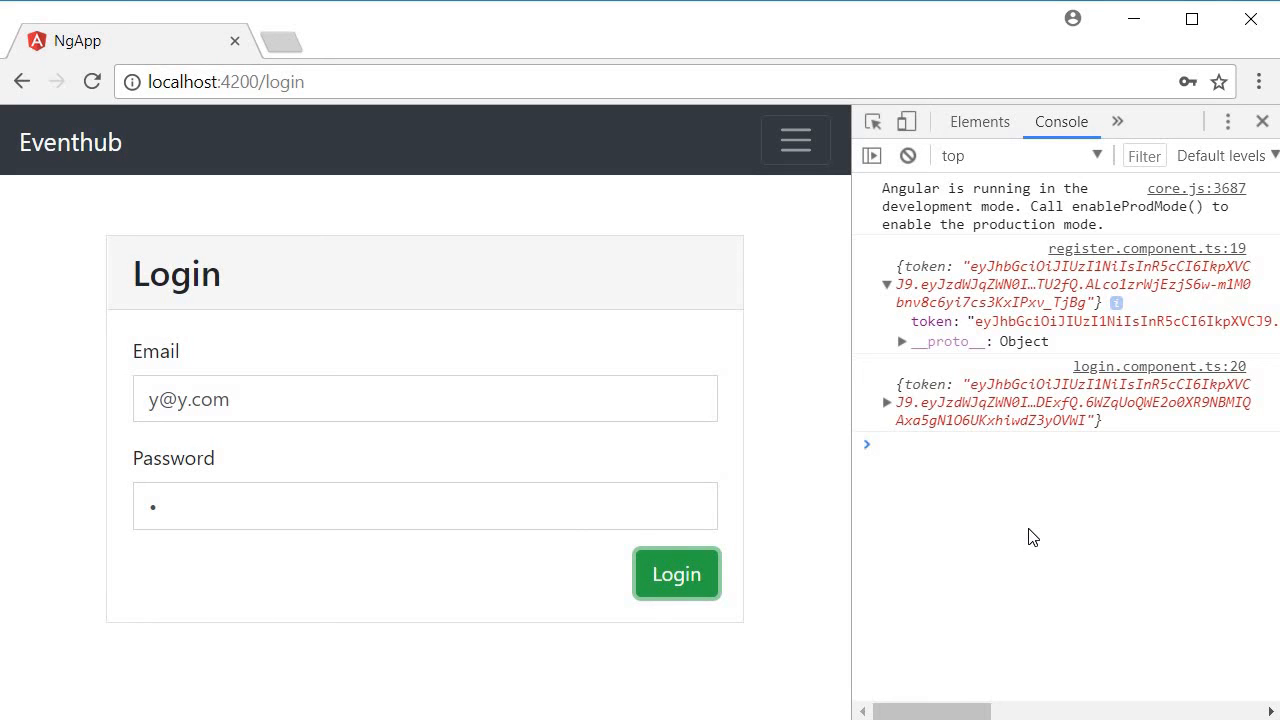
{"action": "mouse_move", "coordinate": [1033, 424]}
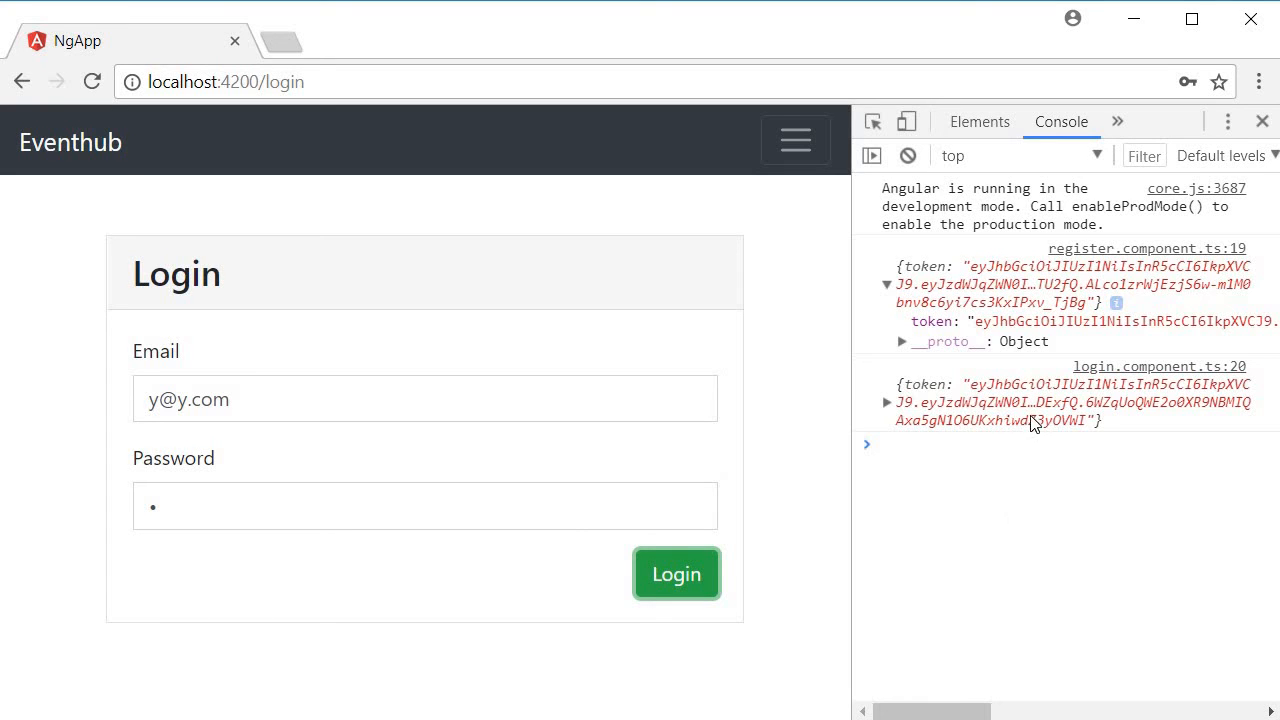
{"action": "mouse_move", "coordinate": [982, 395]}
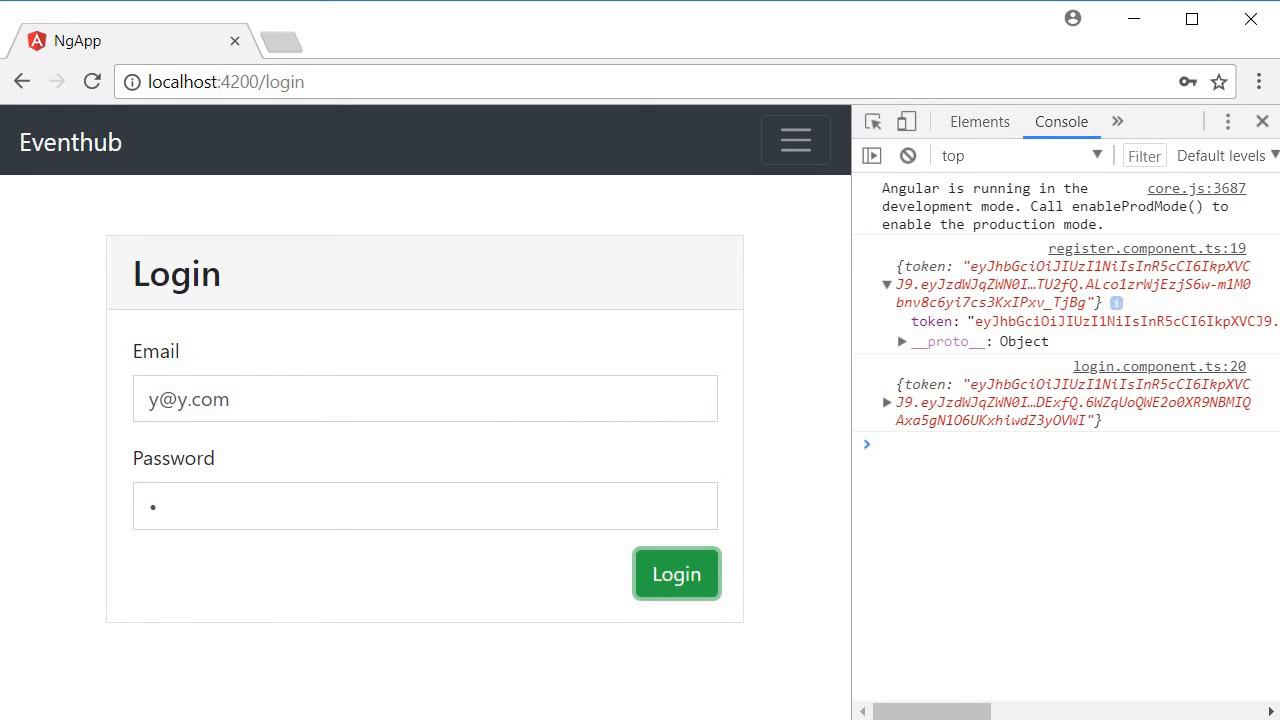
{"action": "mouse_move", "coordinate": [1025, 555]}
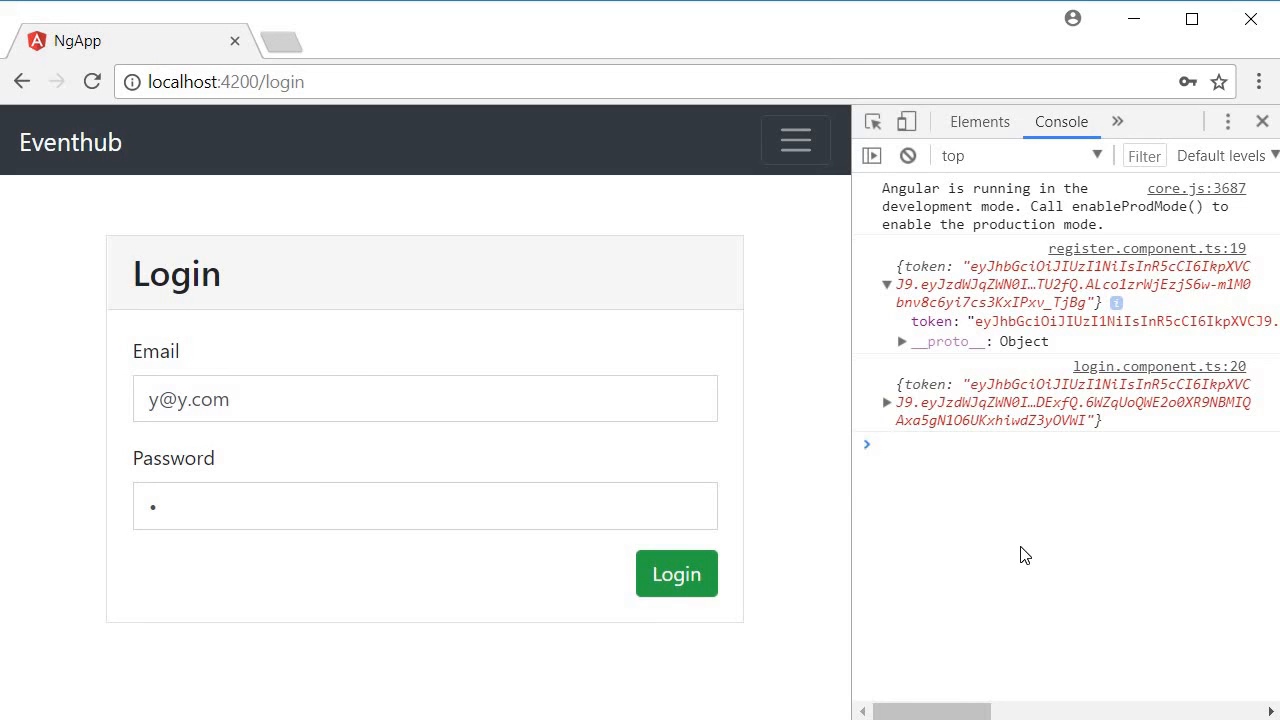